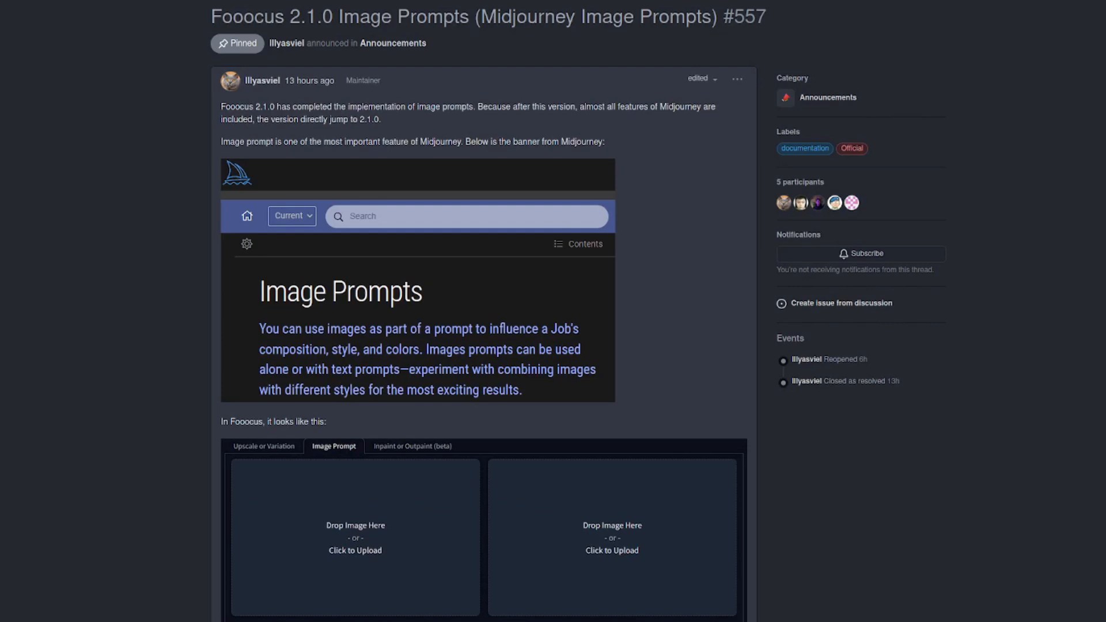
- Browse the WebUI's PNG Info and Checkpoint Merger pages
scroll("down", 3)
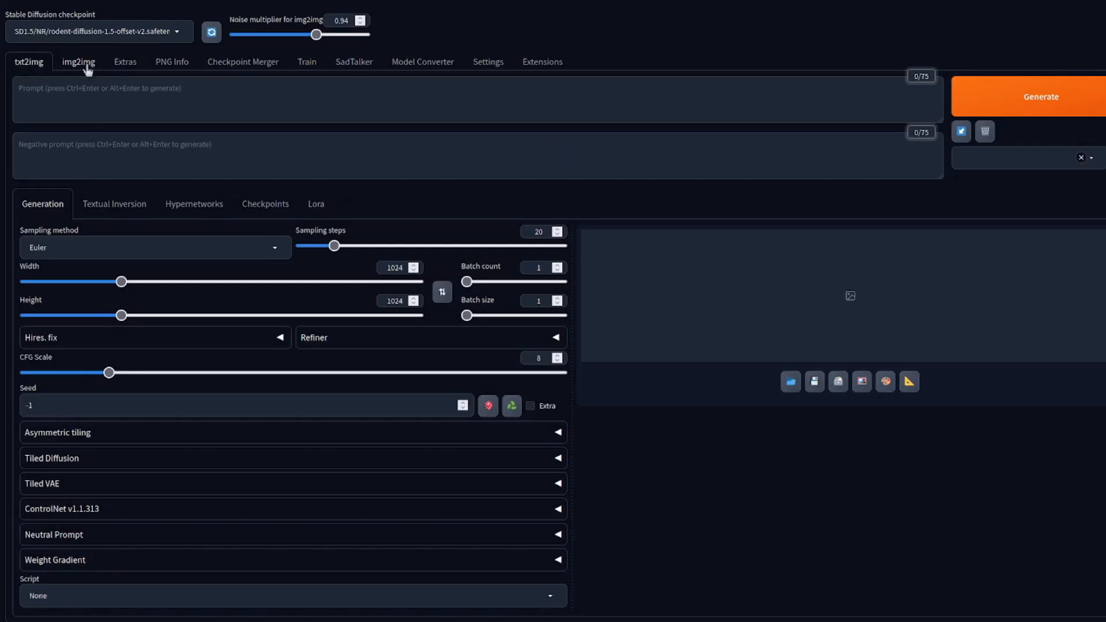
left_click(171, 61)
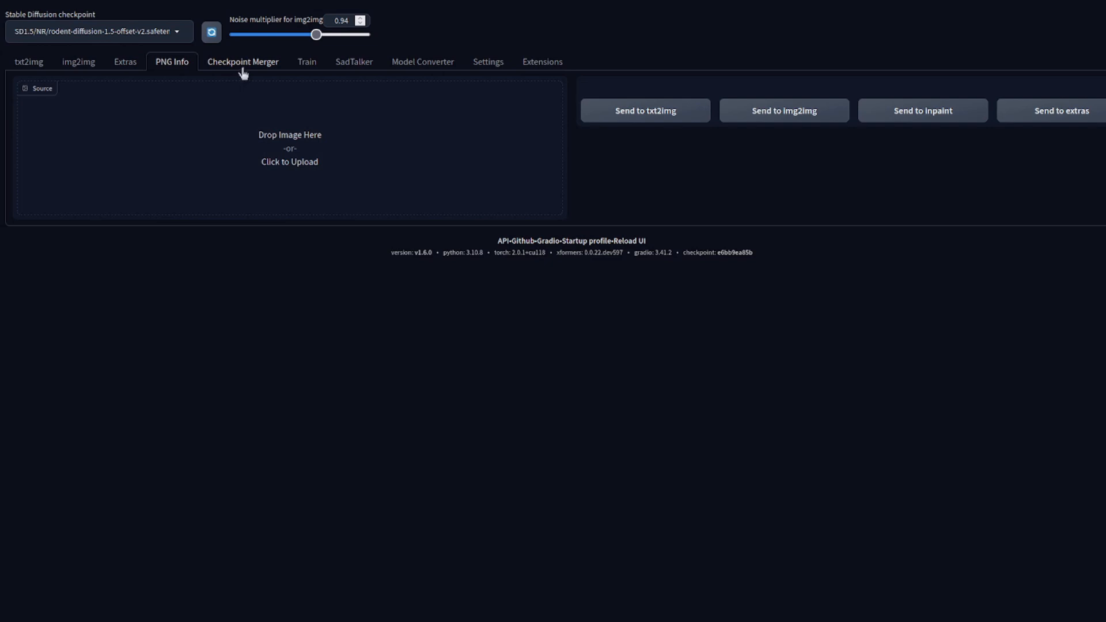
left_click(242, 62)
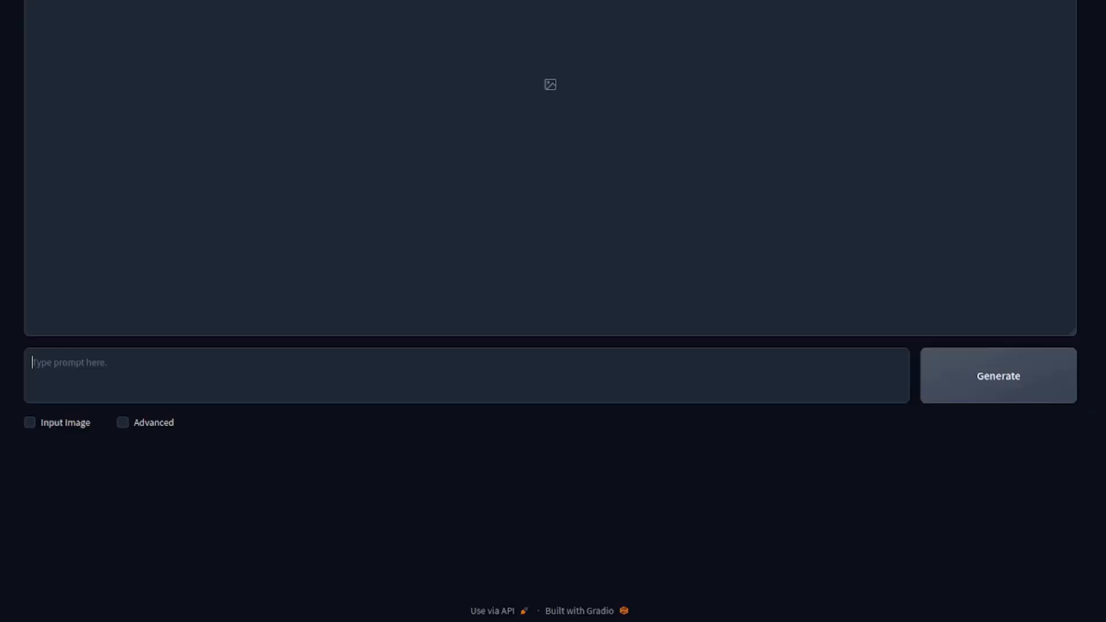
- Generate a crop-top-and-jeans image from two woman photos with the prompt 'wearing jeans'
scroll("down", 3)
type("wearing jeans")
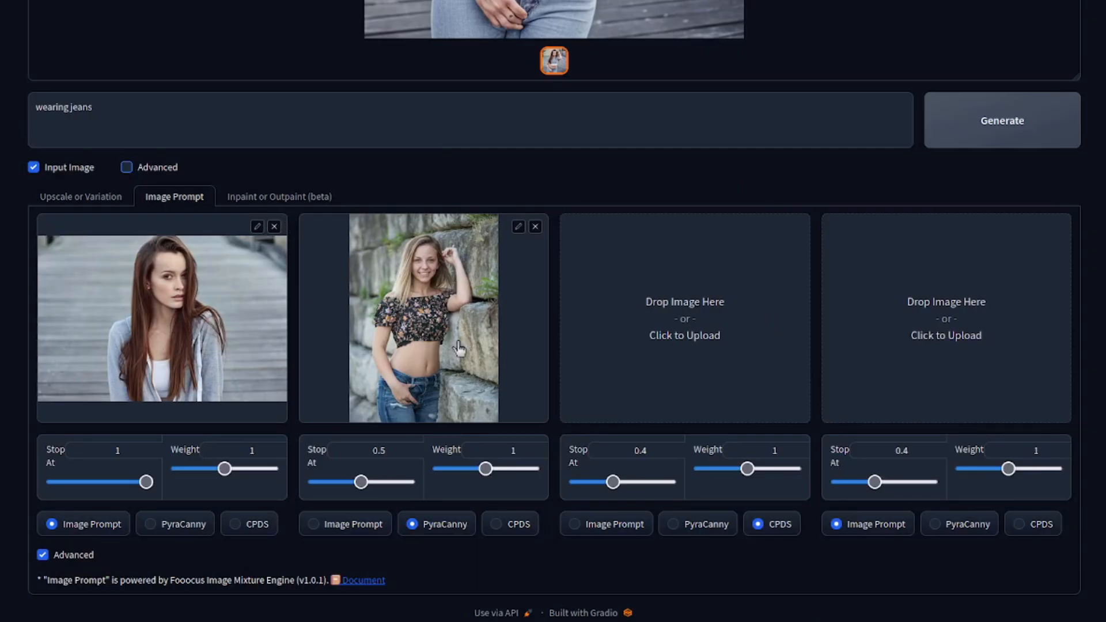
left_click(554, 60)
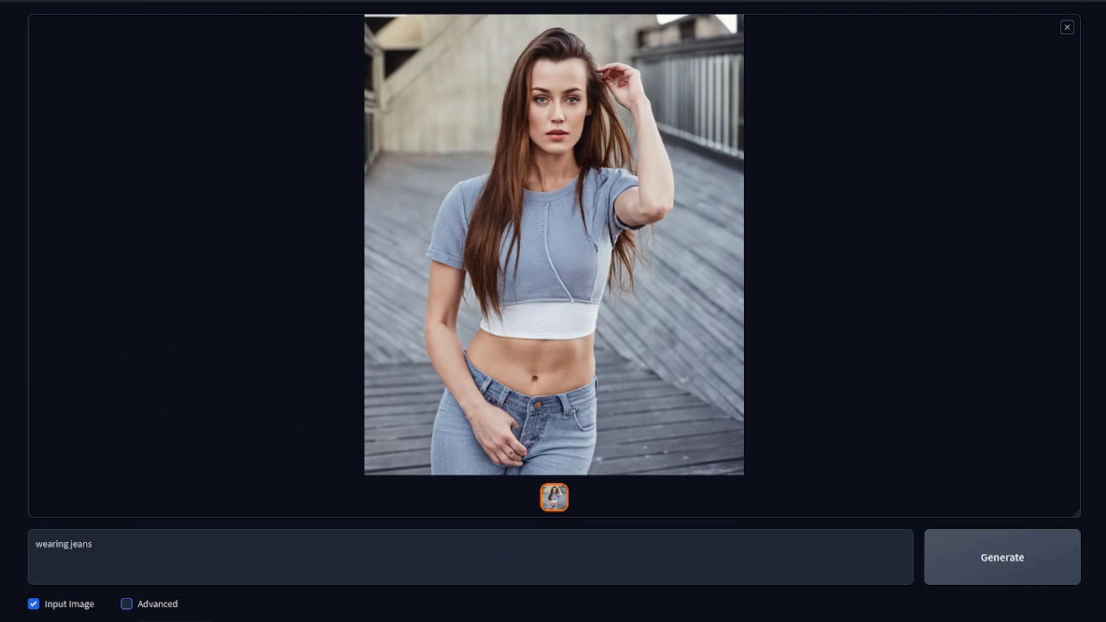
left_click(1066, 27)
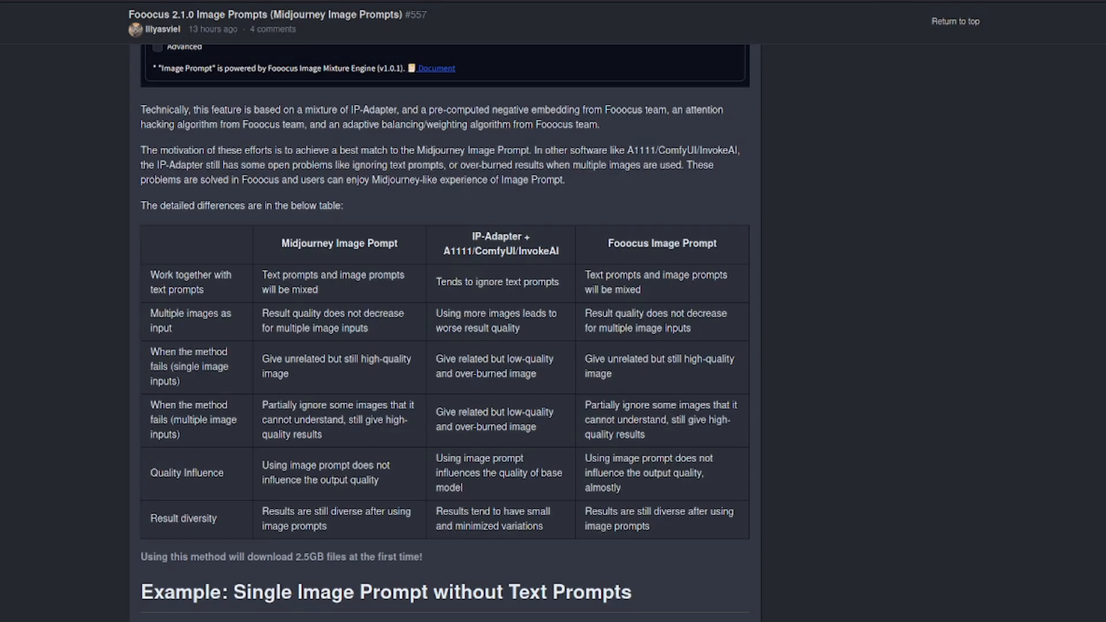
scroll("down", 3)
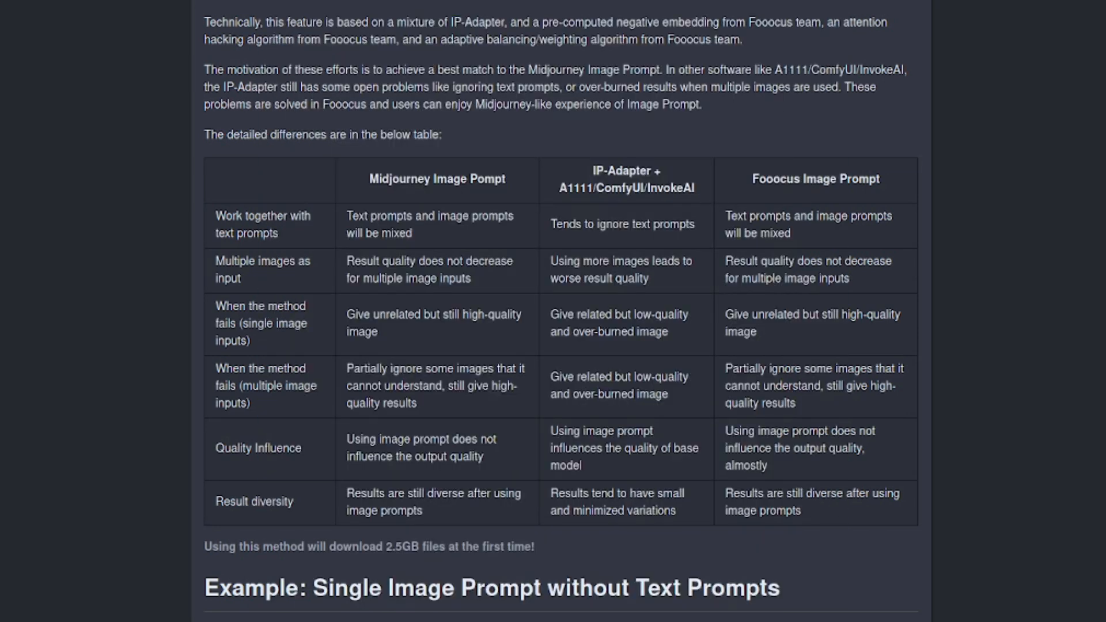
scroll("down", 3)
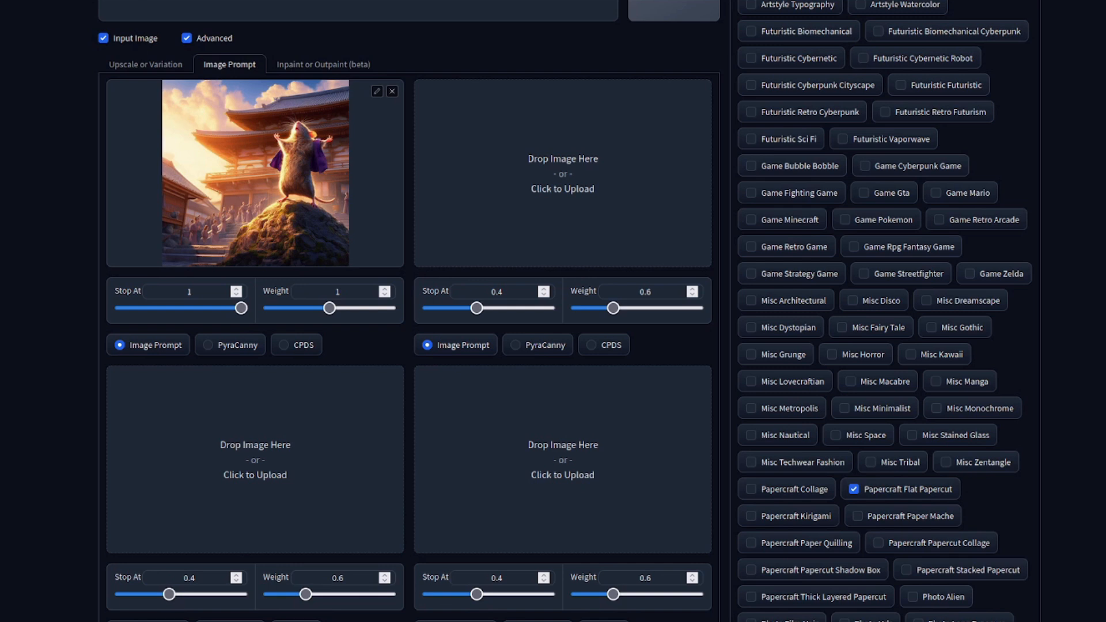
mouse_move(814, 163)
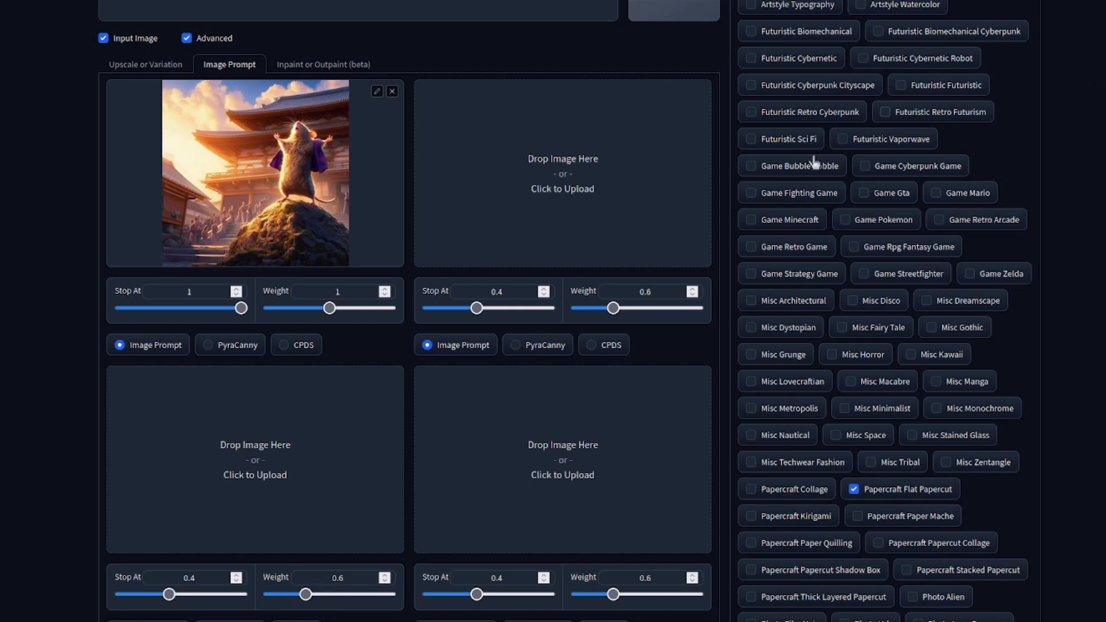
mouse_move(339, 209)
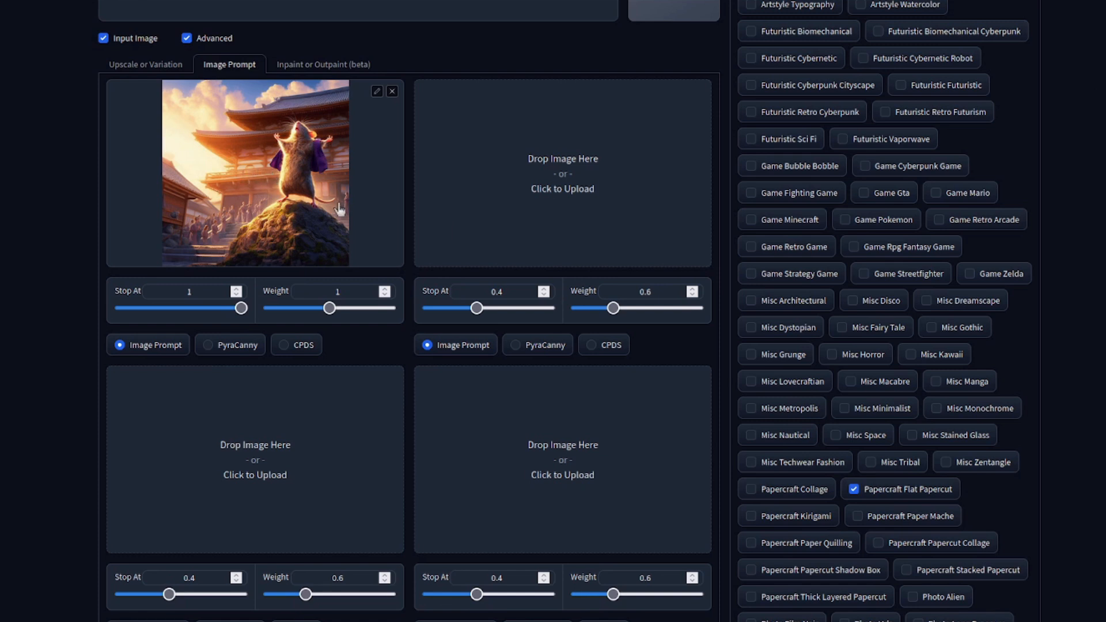
mouse_move(224, 284)
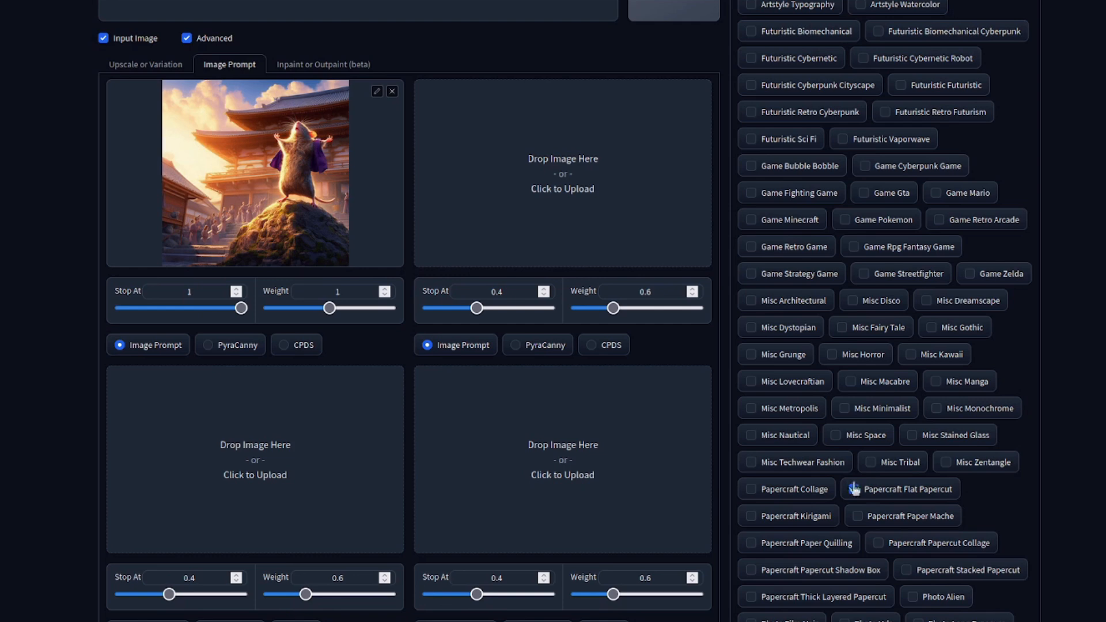
- Generate in Papercraft Flat Papercut style and view both winged-rat and bird results
left_click(856, 489)
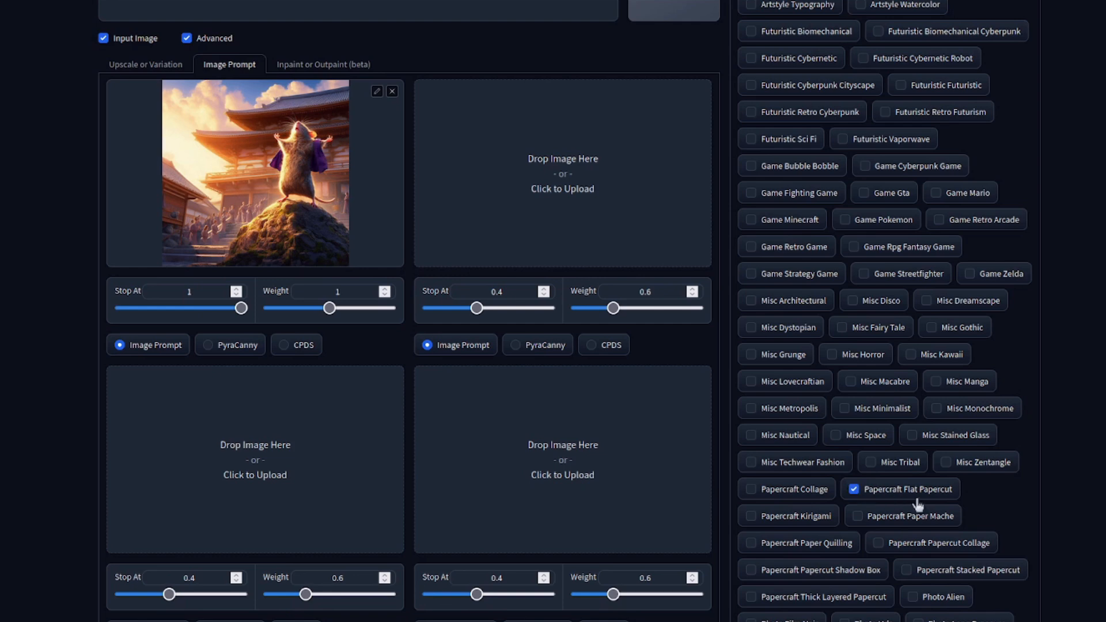
scroll("up", 3)
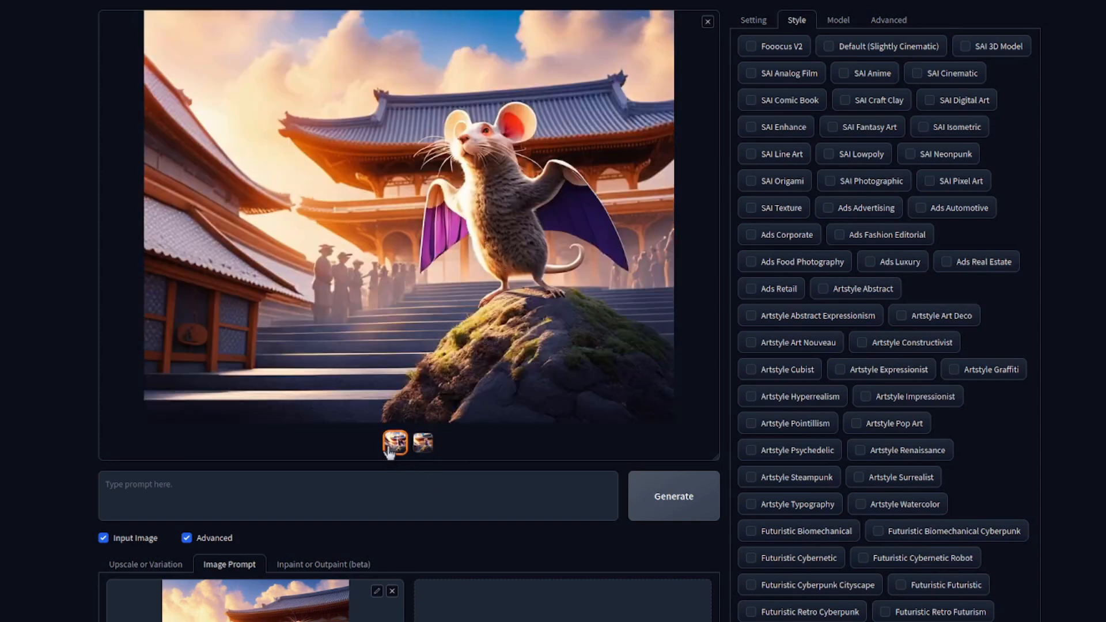
left_click(422, 442)
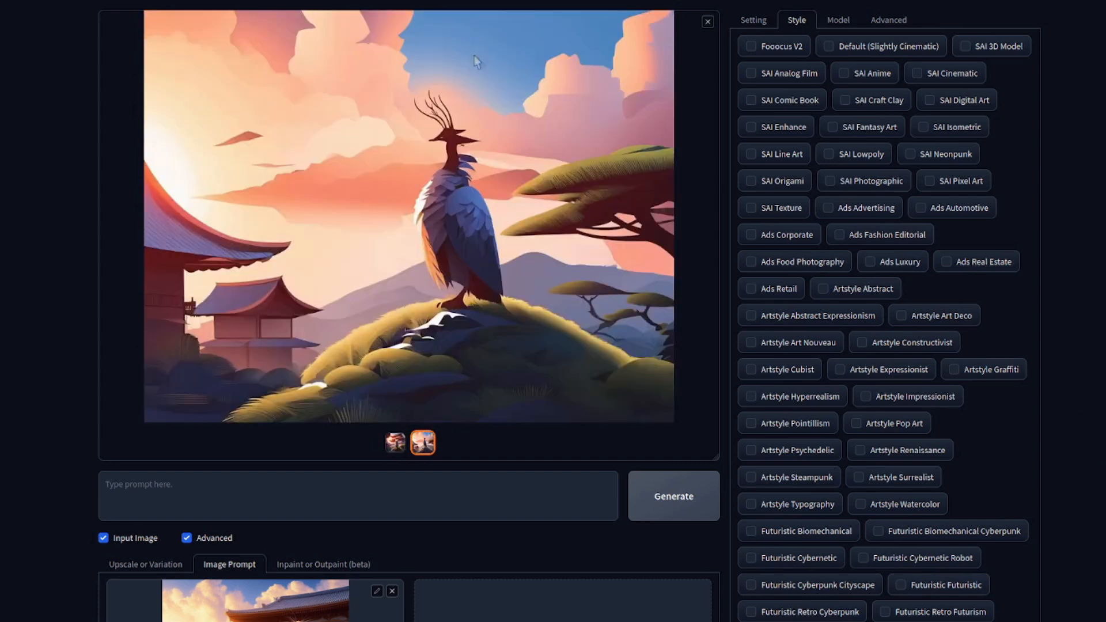
scroll("down", 3)
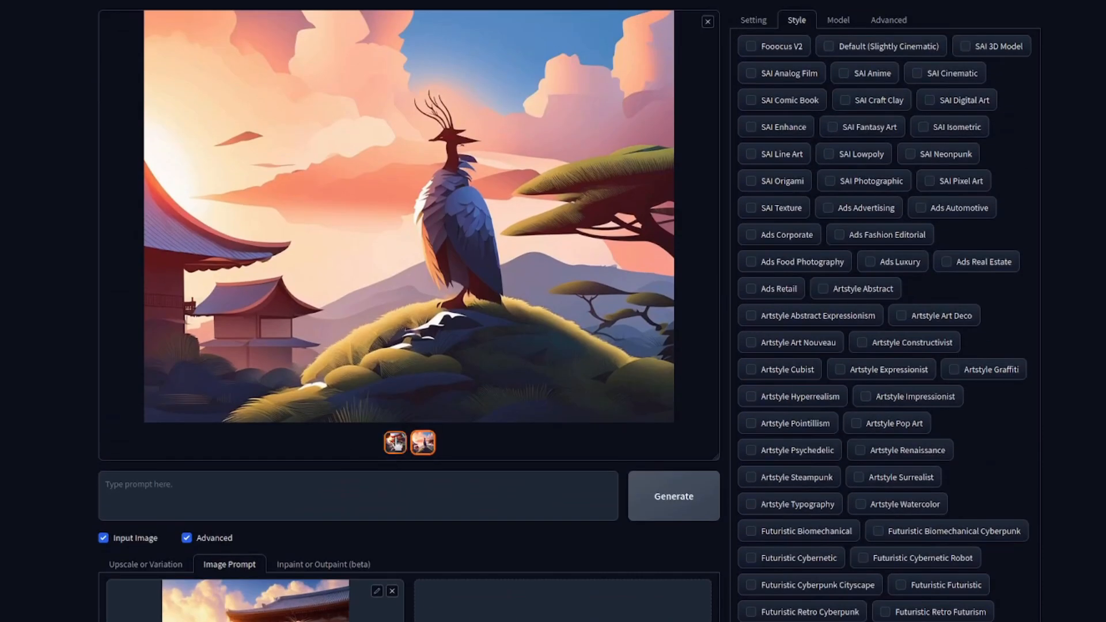
left_click(394, 443)
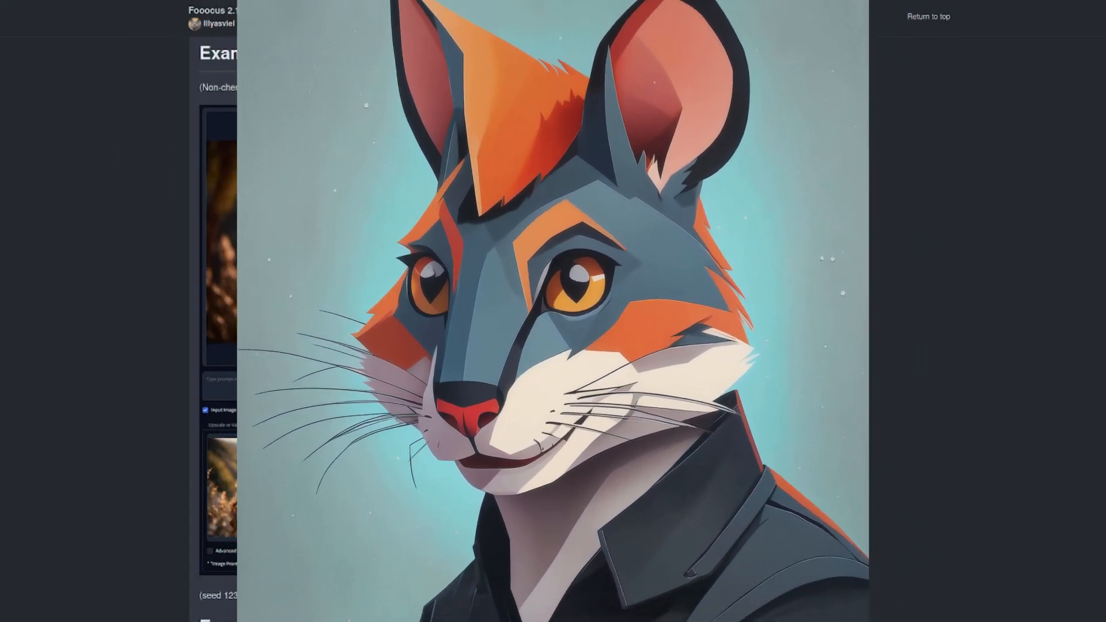
scroll("down", 3)
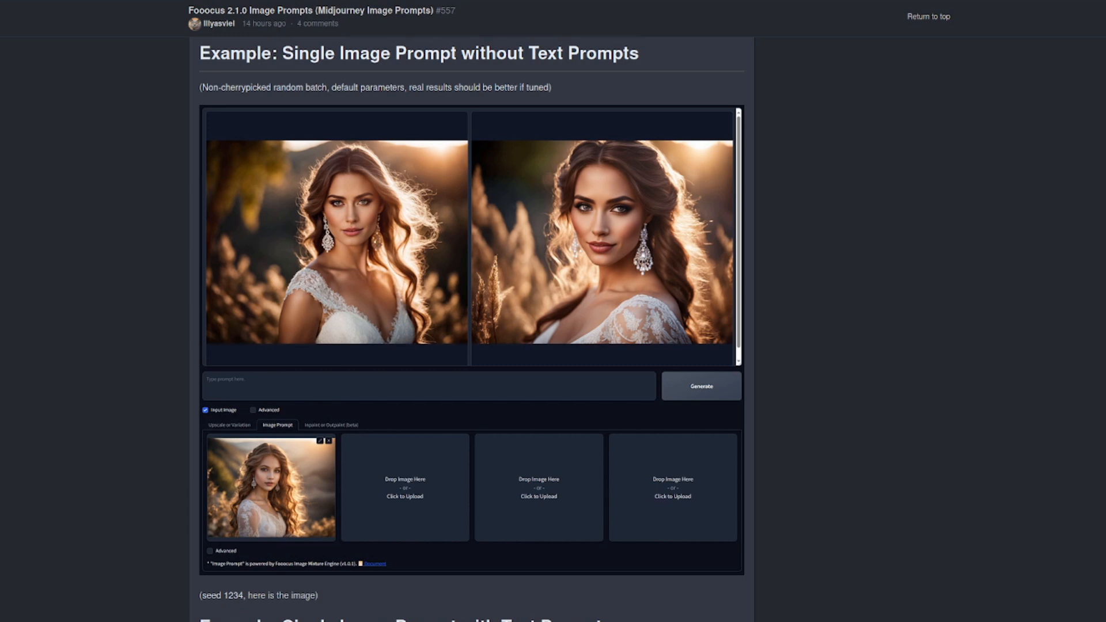
scroll("down", 3)
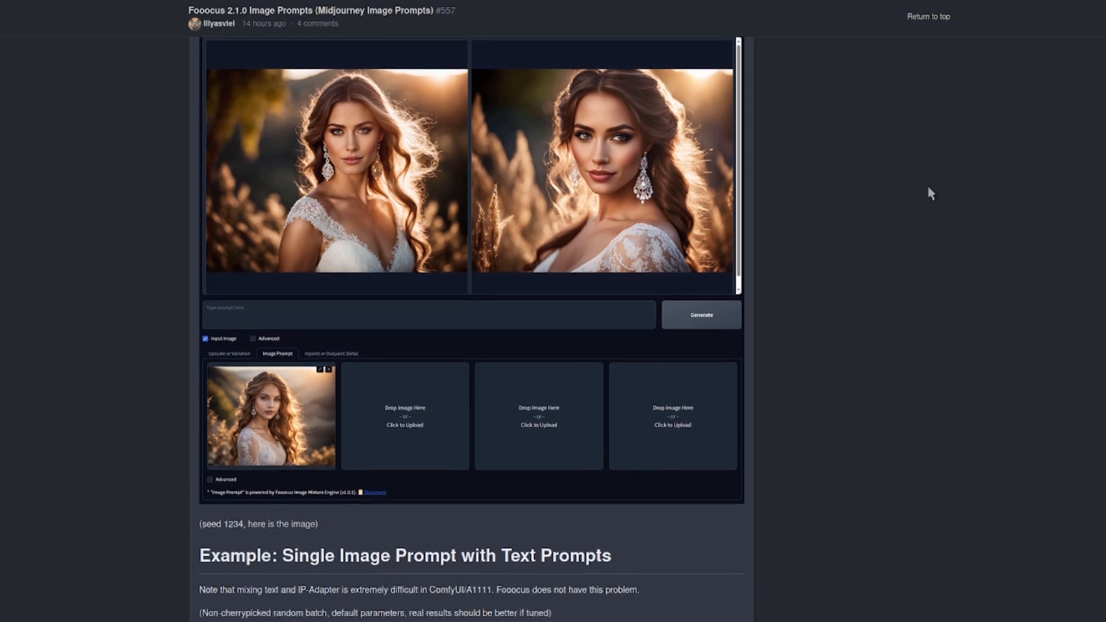
scroll("down", 3)
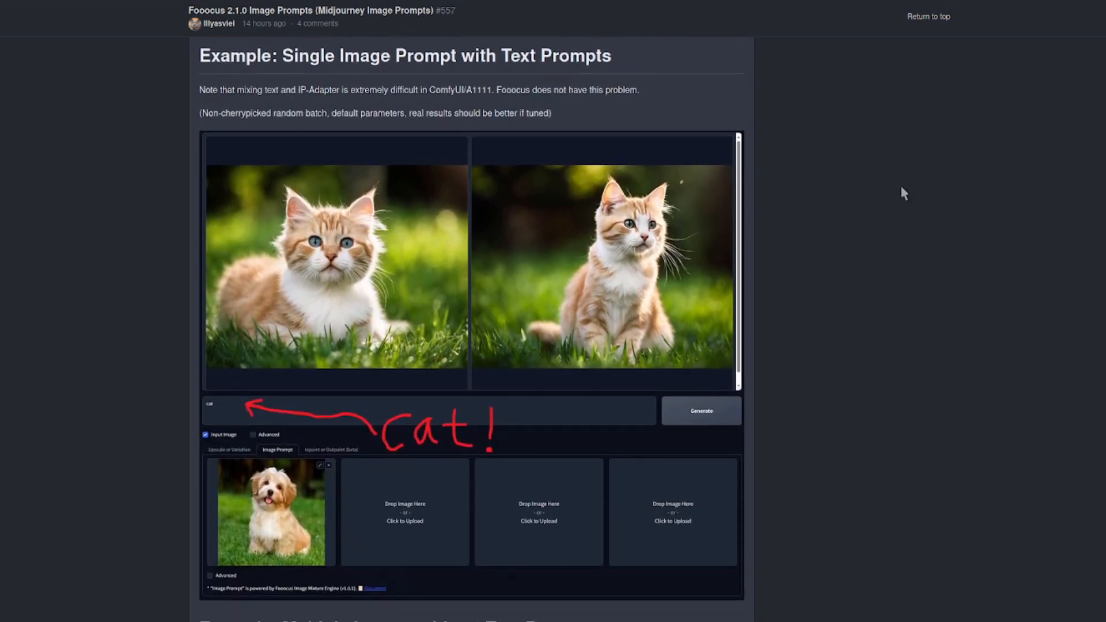
mouse_move(1065, 354)
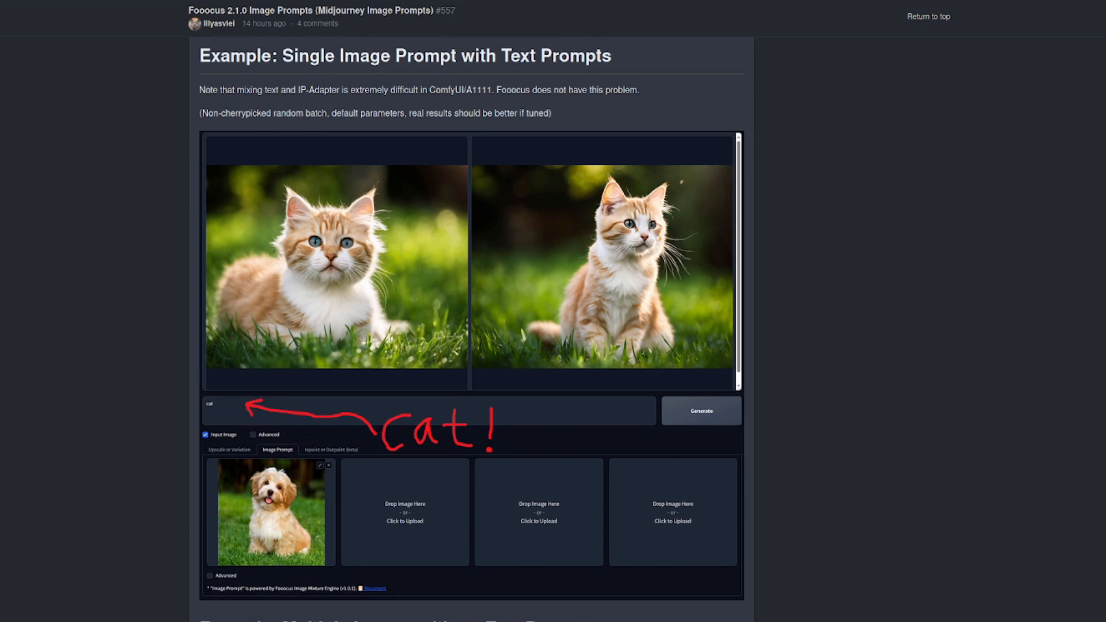
scroll("down", 3)
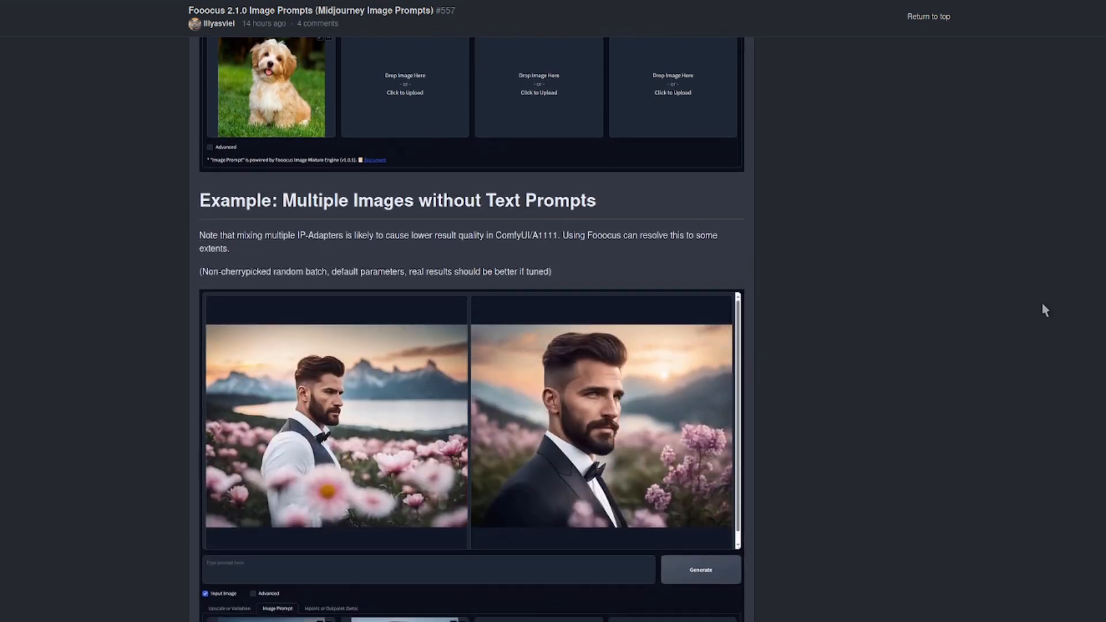
scroll("down", 3)
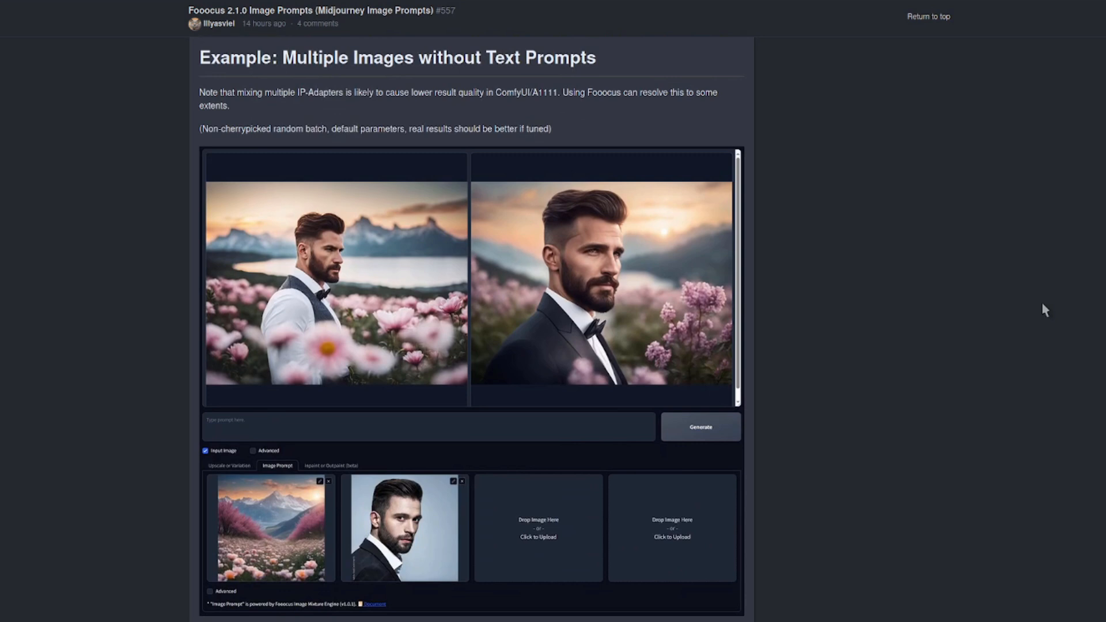
mouse_move(321, 374)
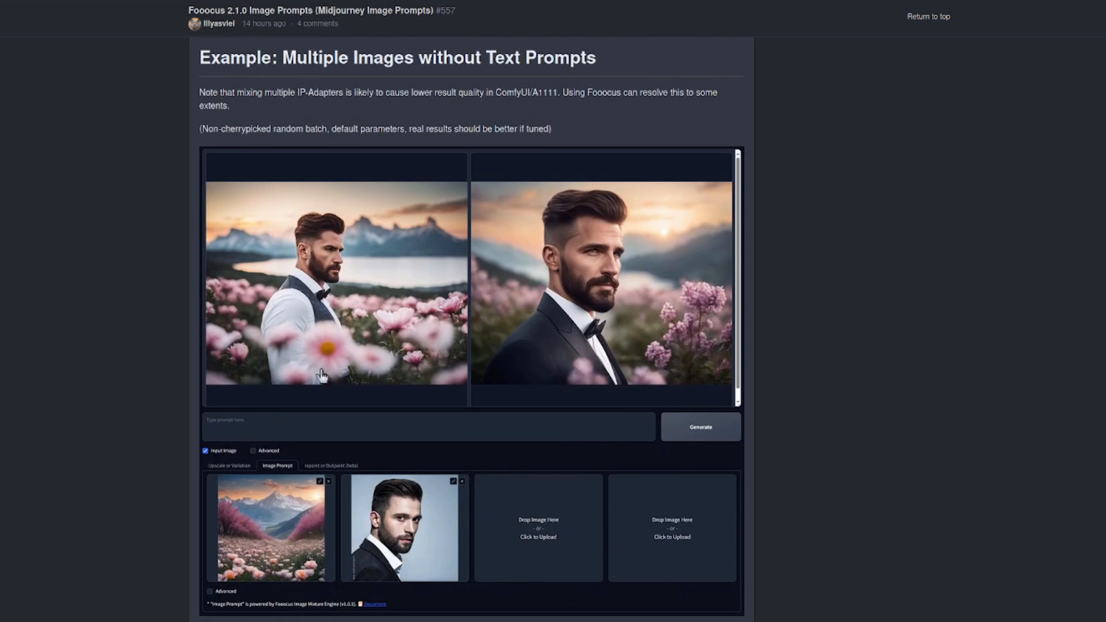
scroll("down", 3)
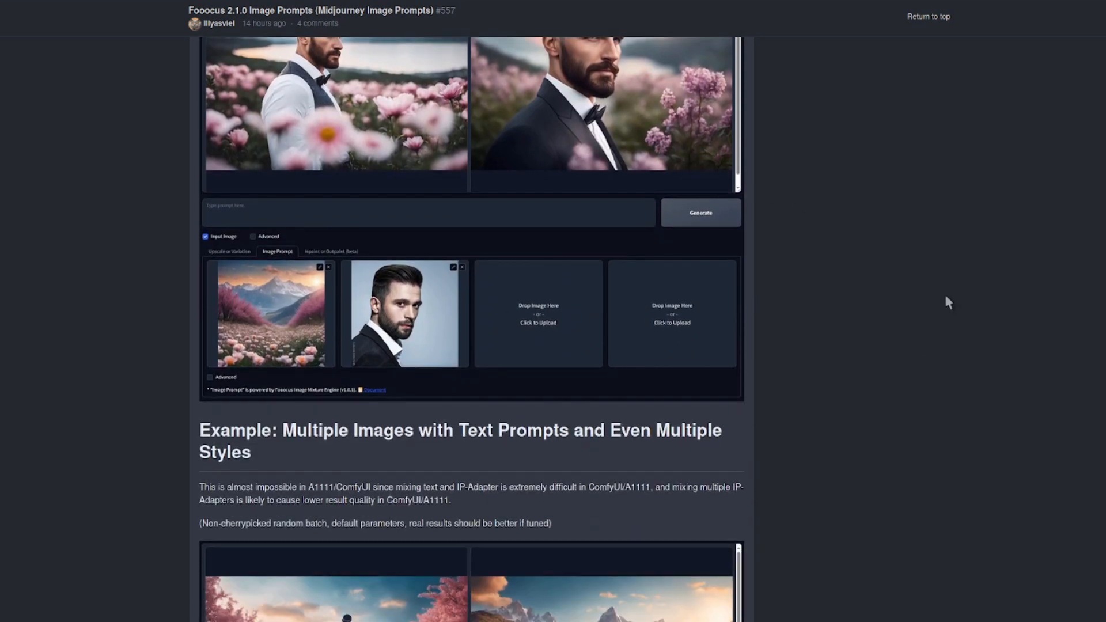
scroll("down", 3)
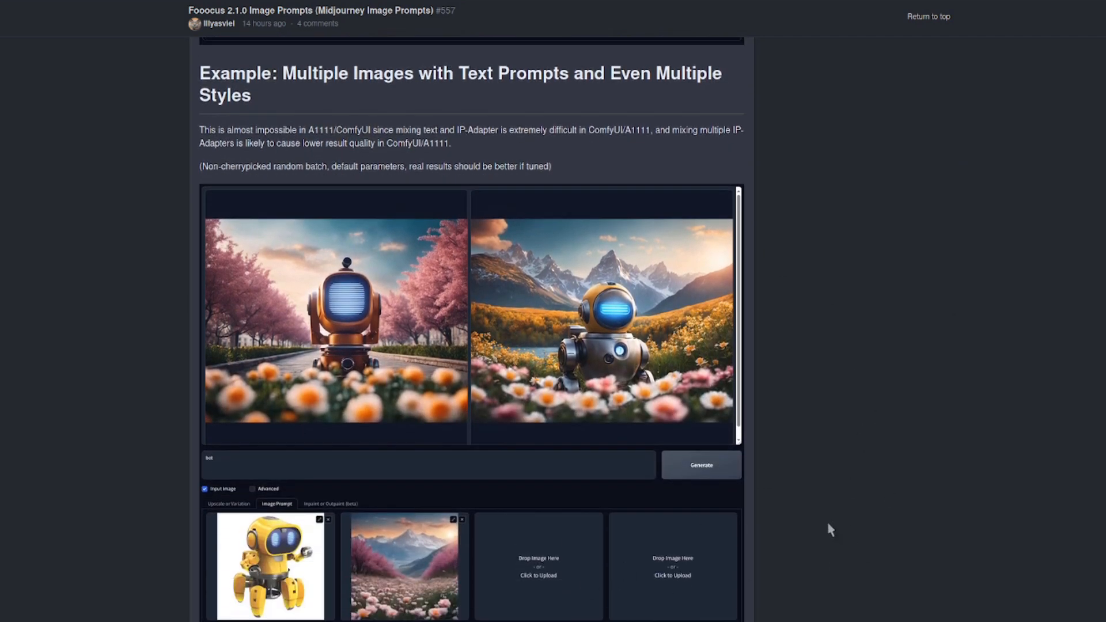
mouse_move(999, 282)
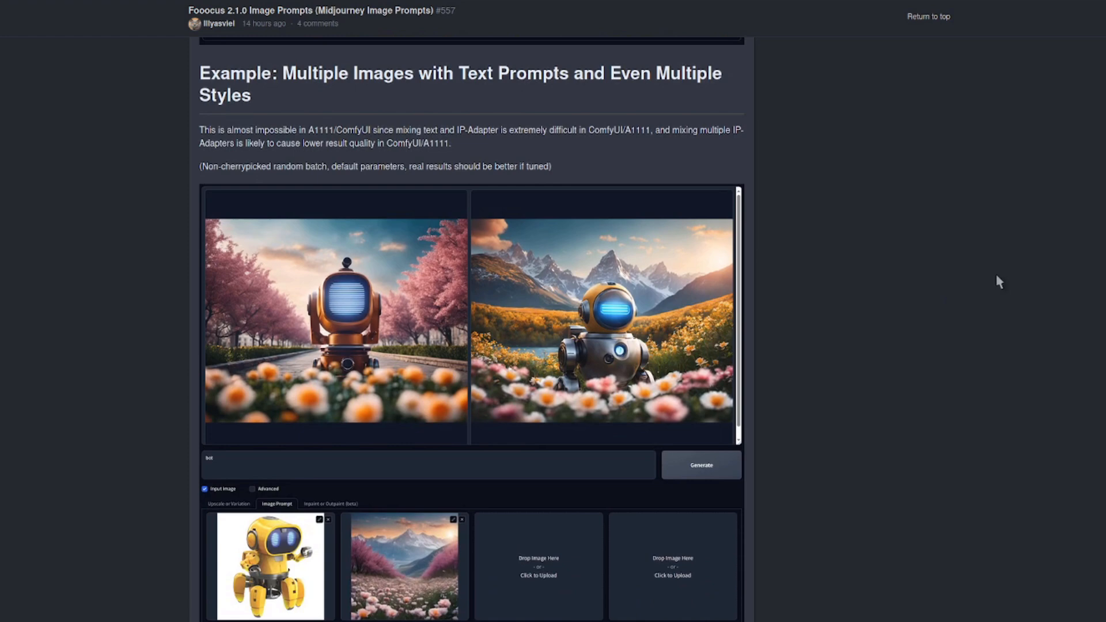
scroll("down", 3)
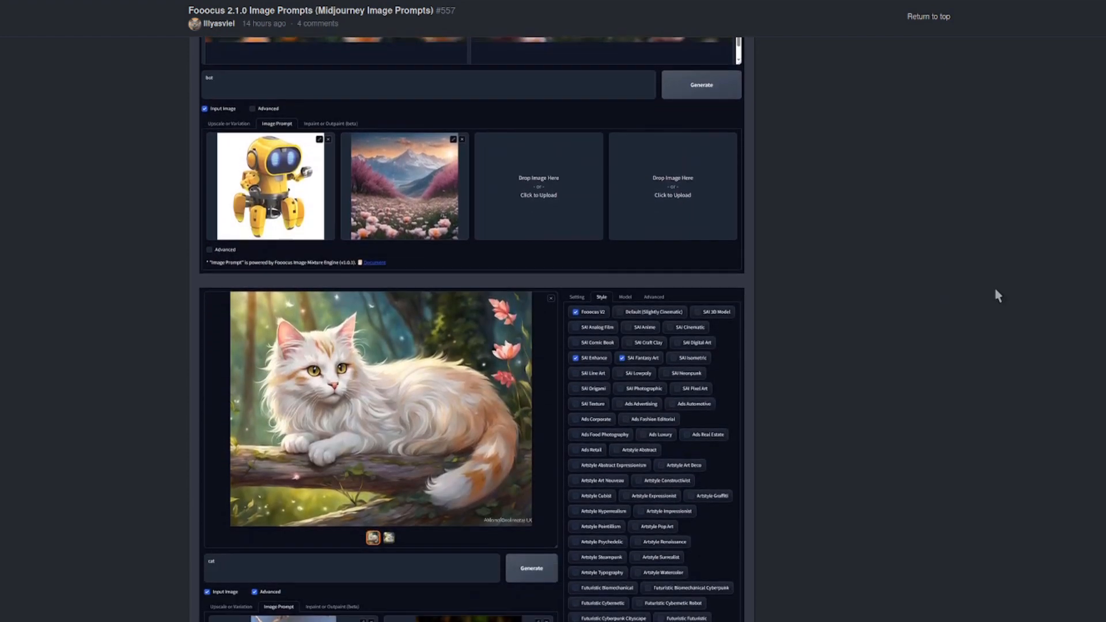
scroll("down", 3)
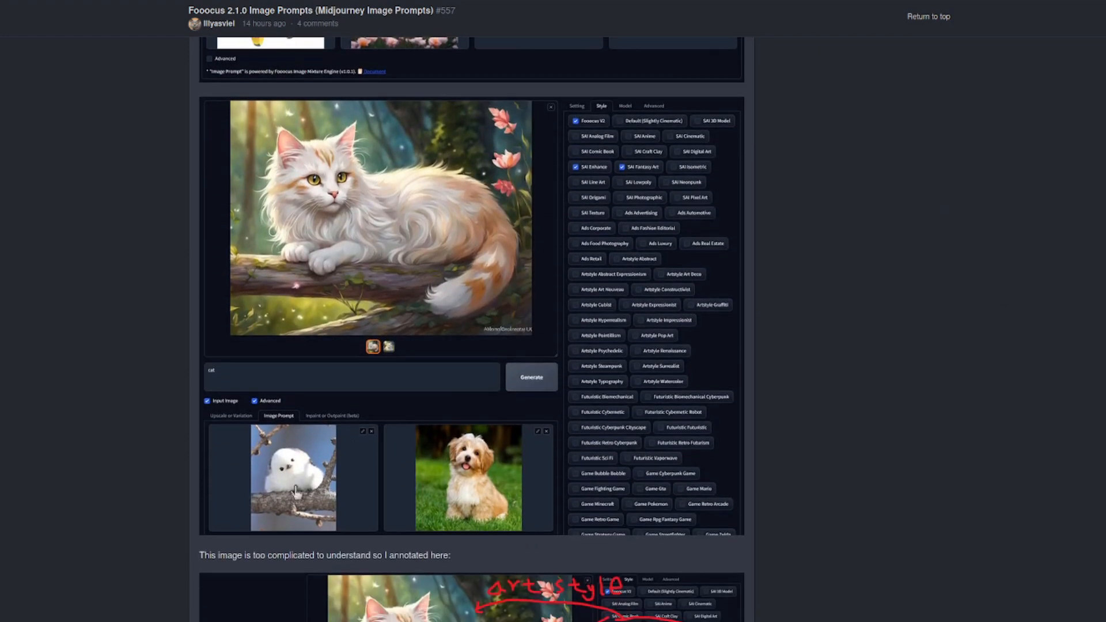
mouse_move(525, 474)
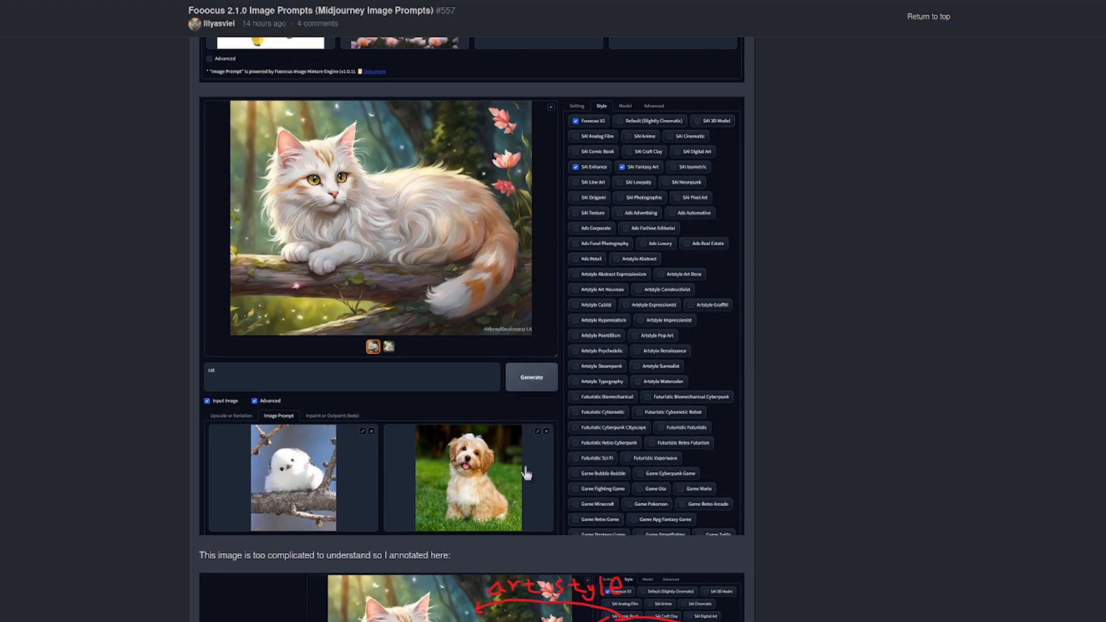
mouse_move(645, 131)
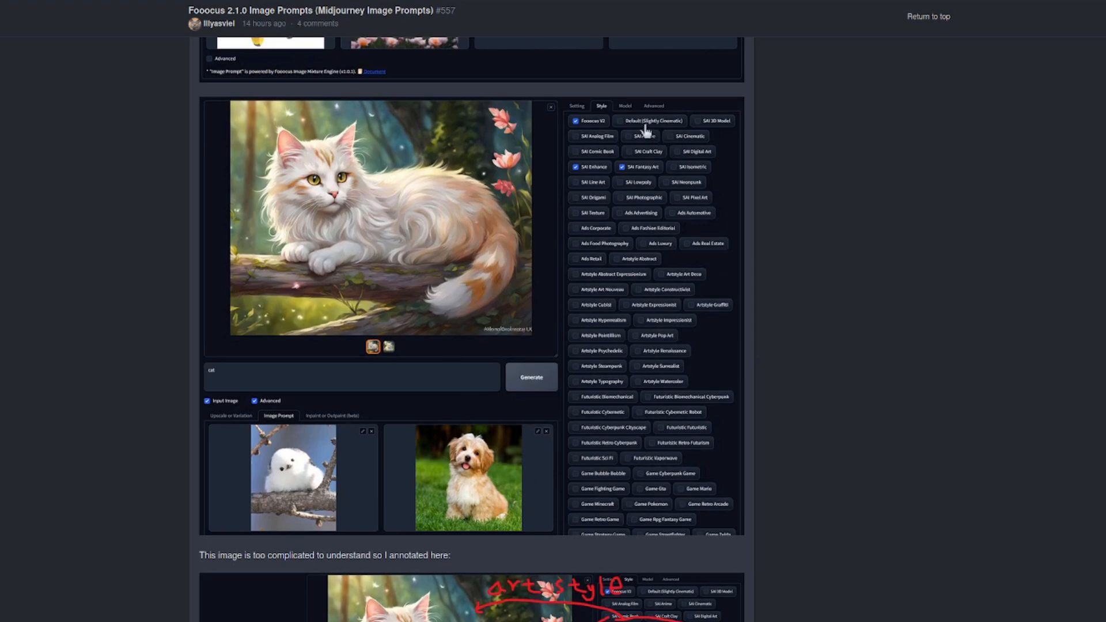
scroll("down", 3)
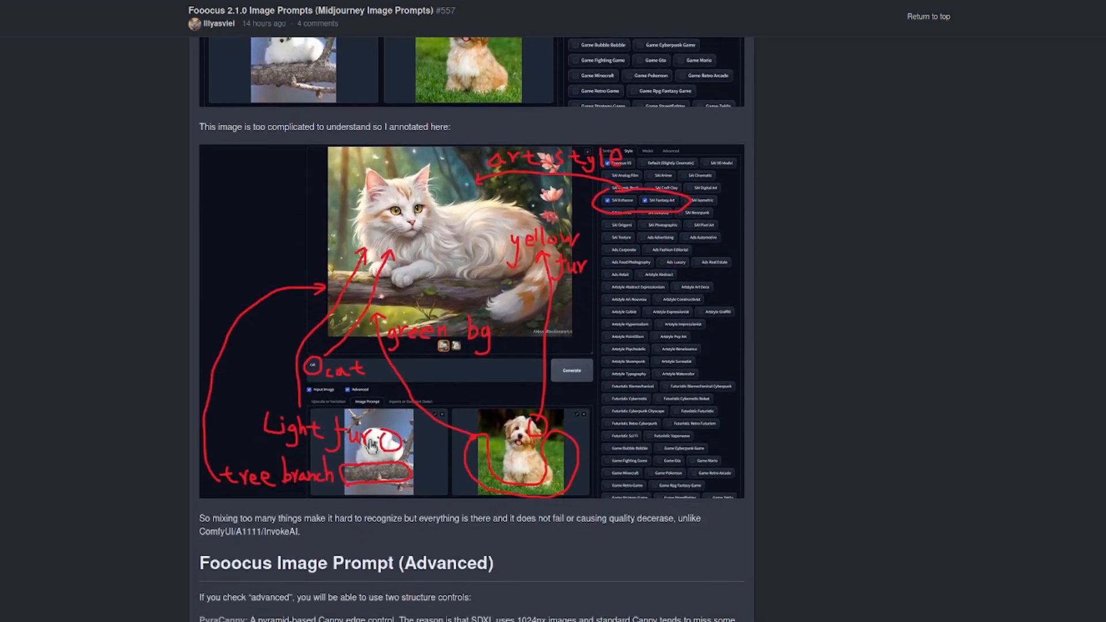
mouse_move(967, 249)
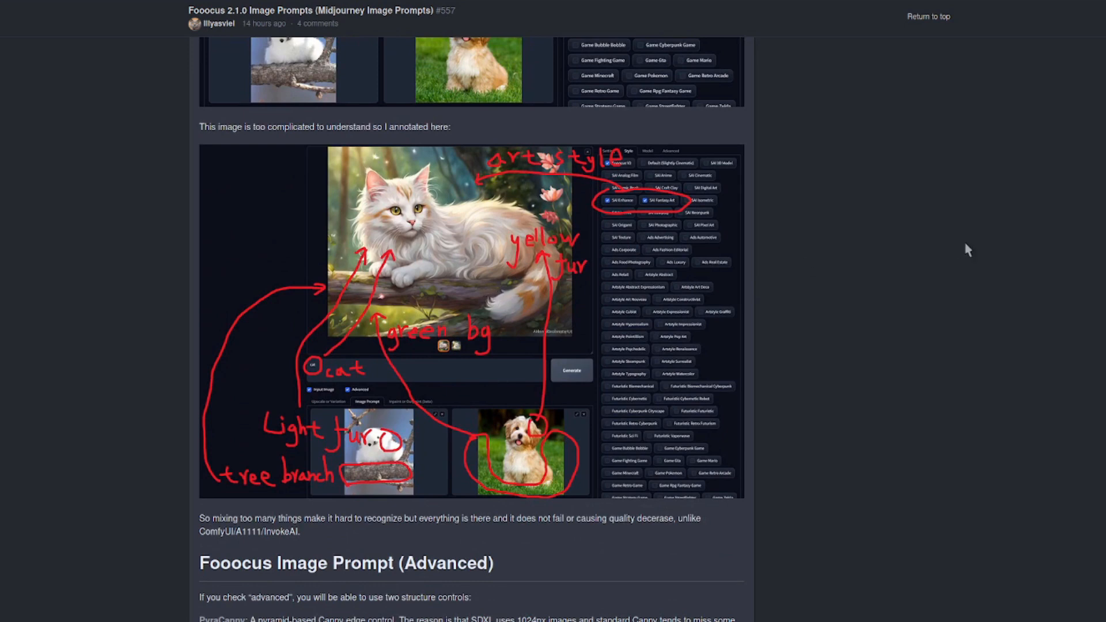
mouse_move(1033, 242)
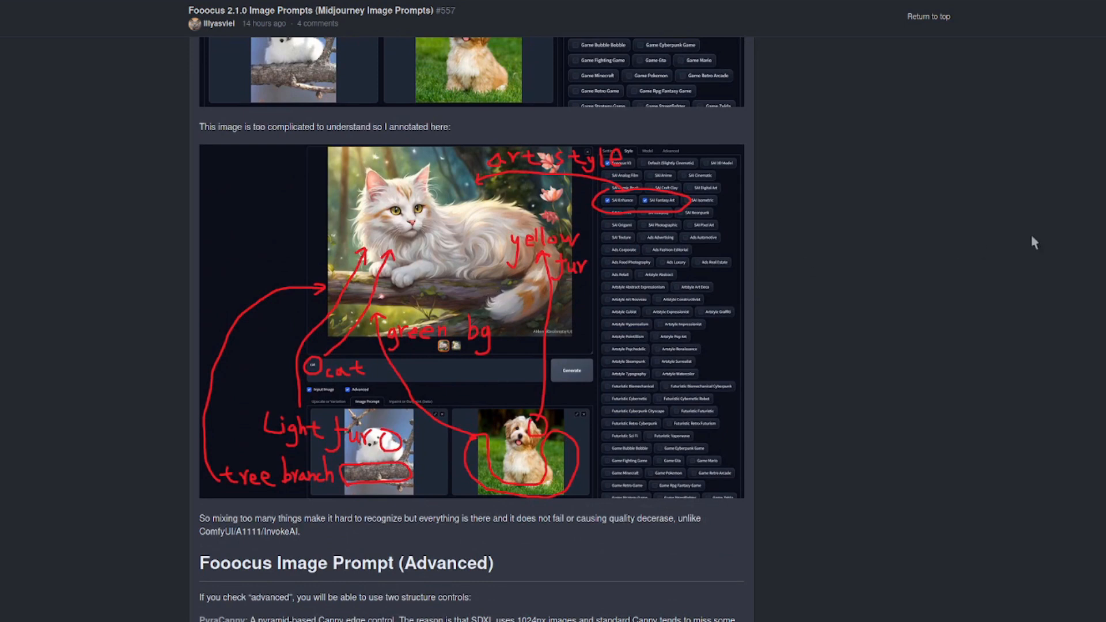
scroll("down", 3)
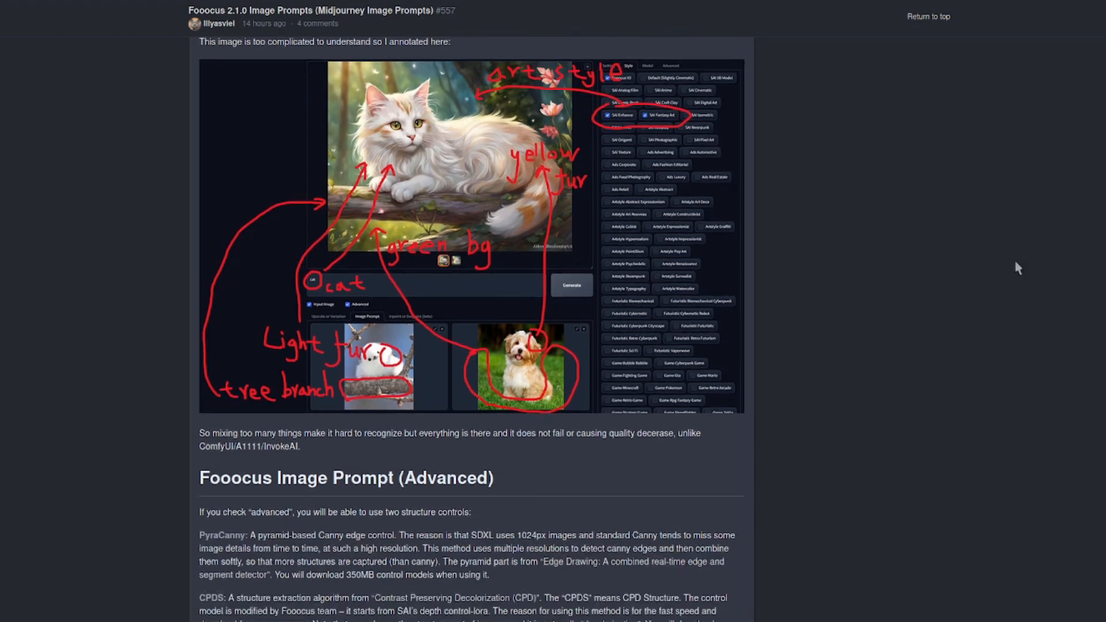
scroll("down", 3)
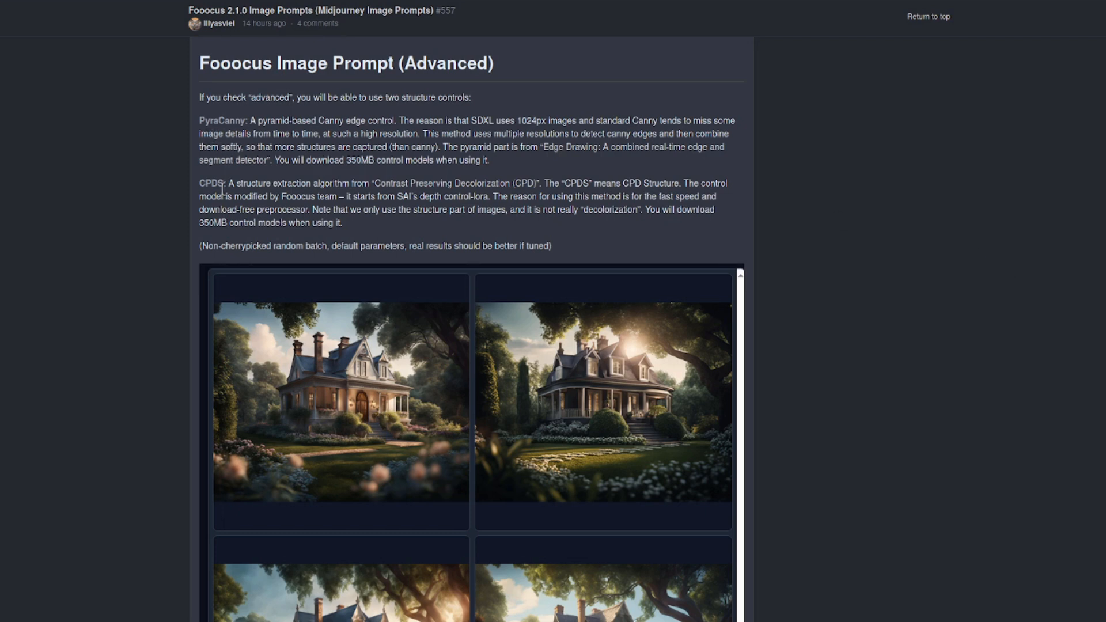
mouse_move(938, 254)
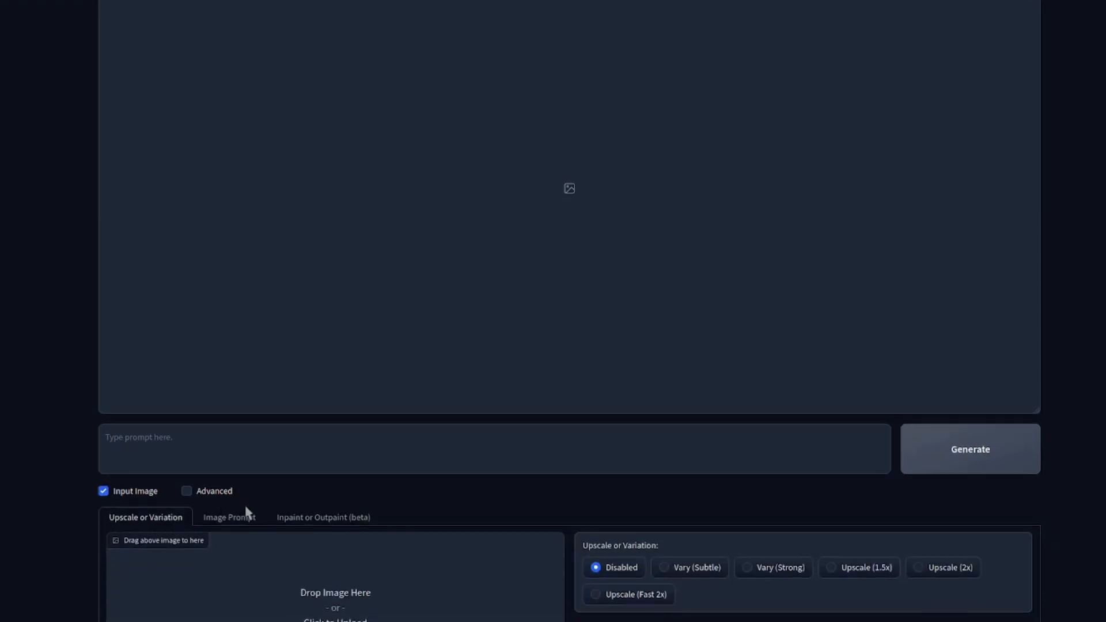
mouse_move(229, 517)
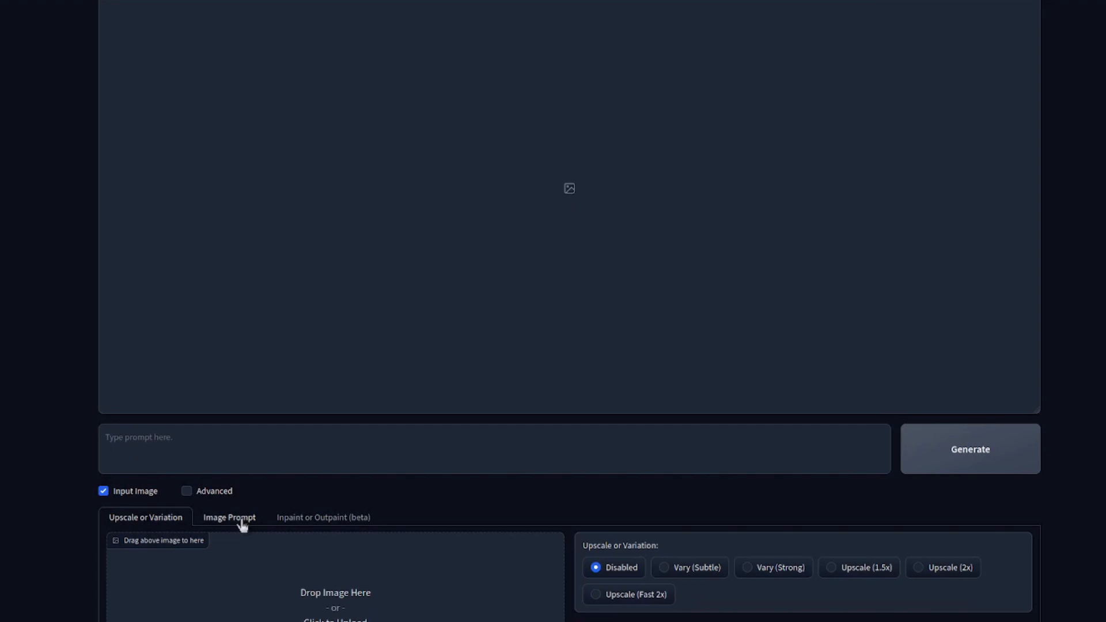
- Open the Image Prompt tab showing four empty image slots
left_click(229, 517)
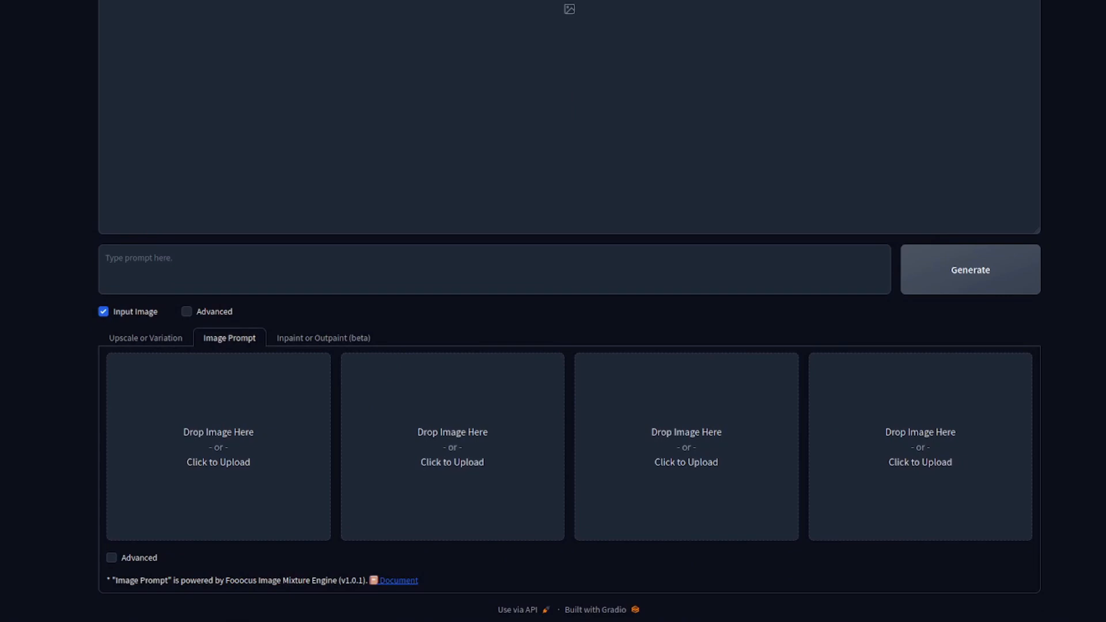
mouse_move(224, 447)
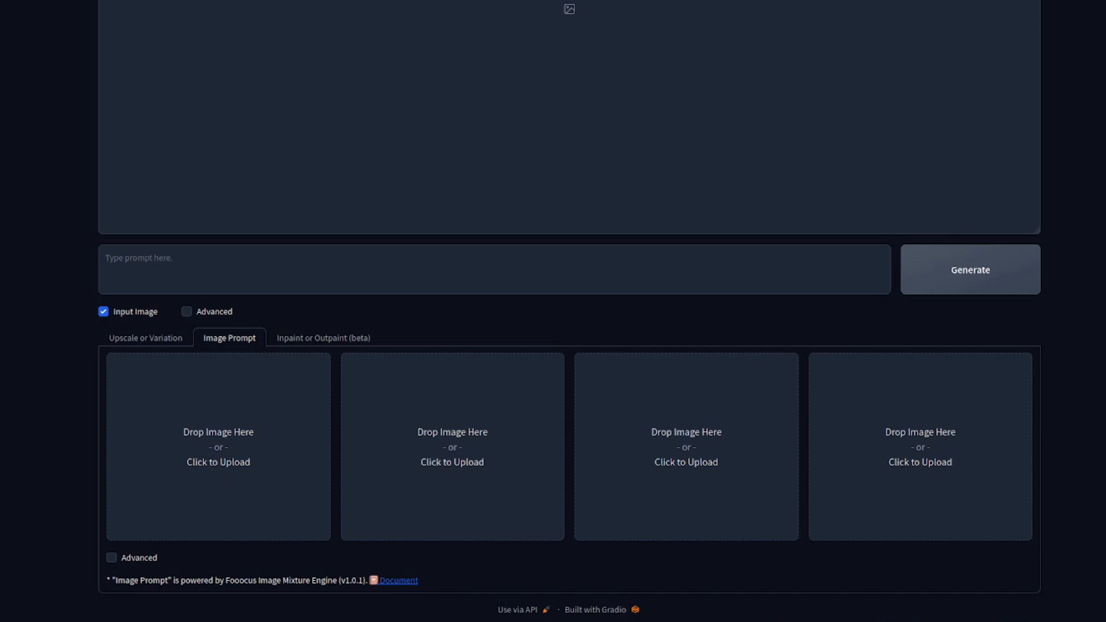
- Load the woman's photo as an image prompt and generate her wearing a hat
left_click(217, 446)
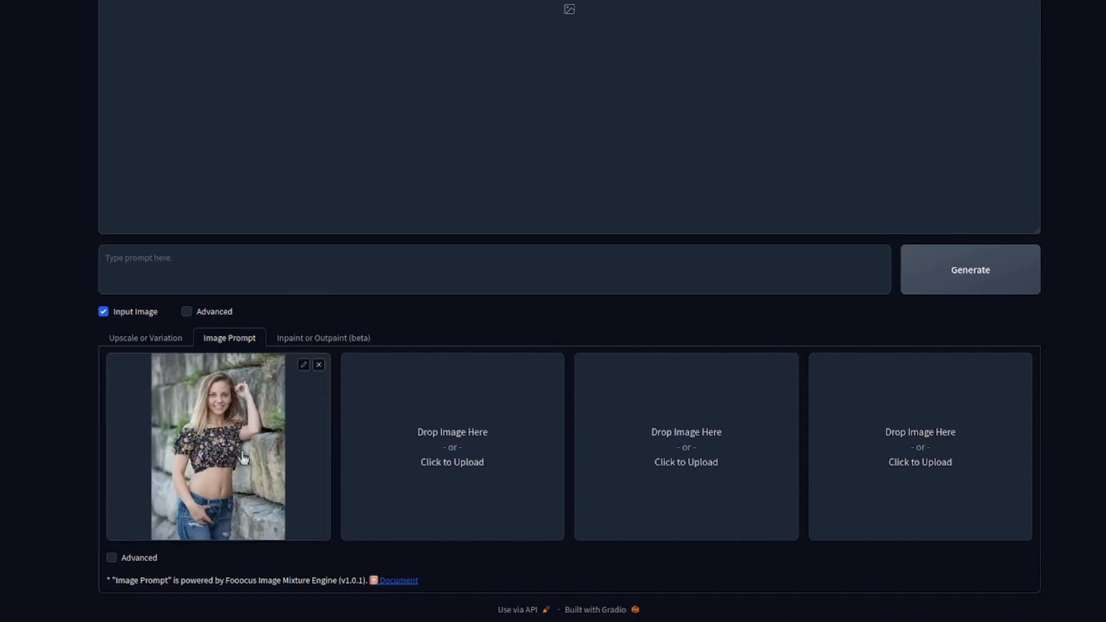
left_click(968, 269)
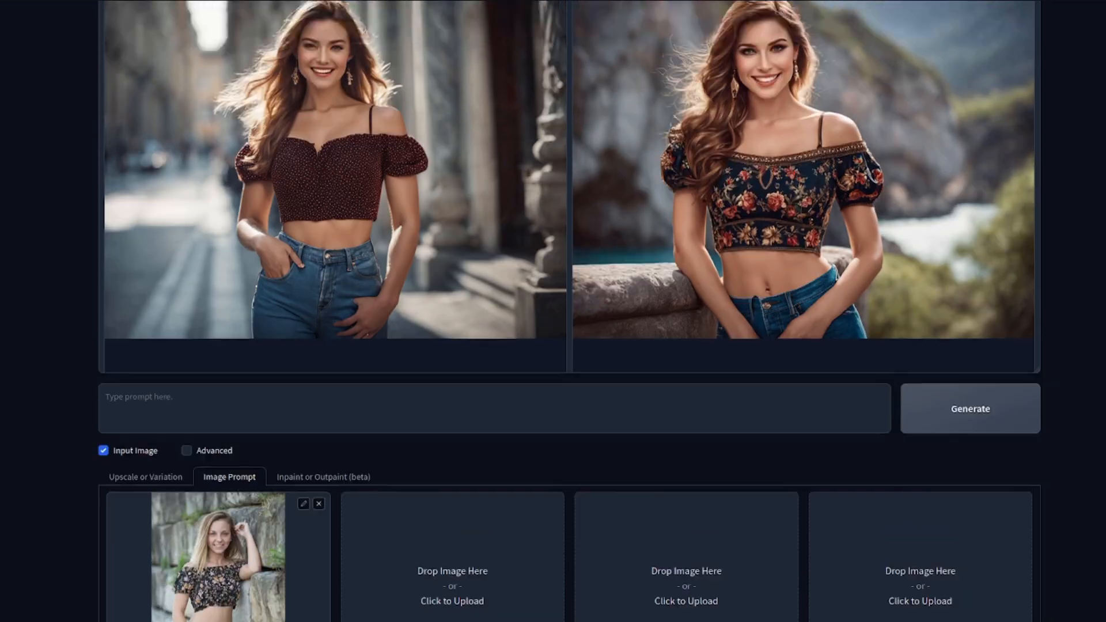
scroll("up", 3)
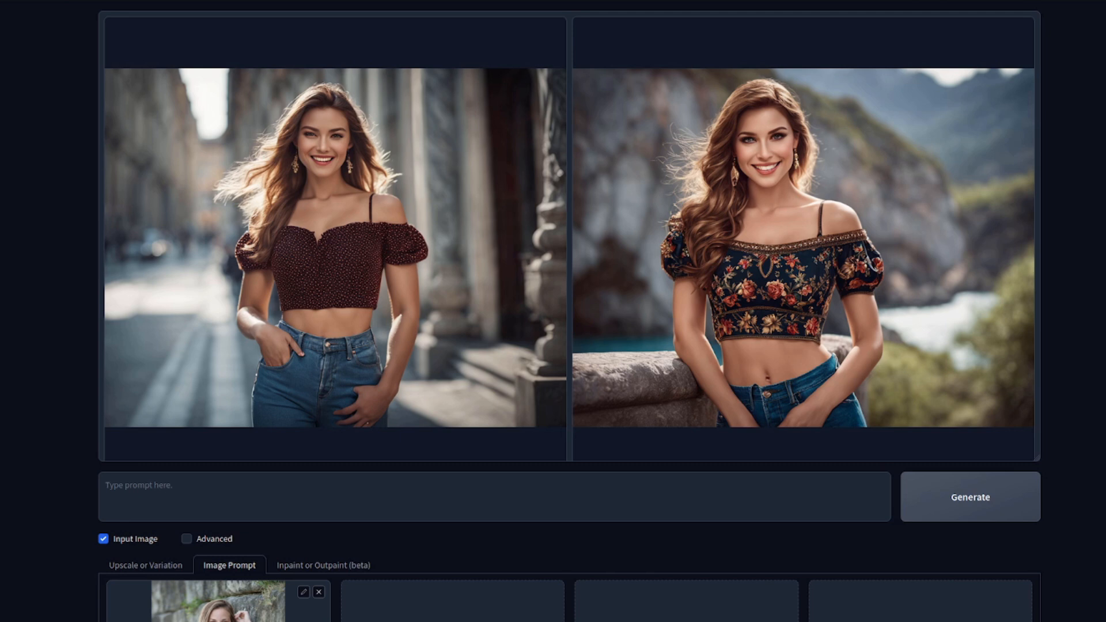
scroll("down", 3)
type("wearing a hat")
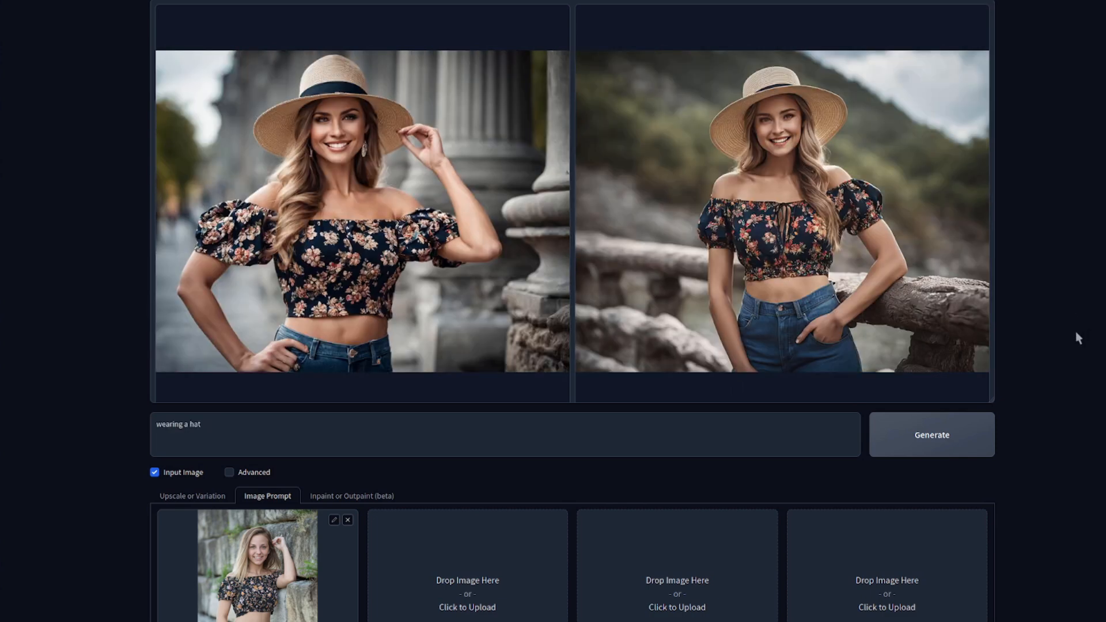
left_click(781, 205)
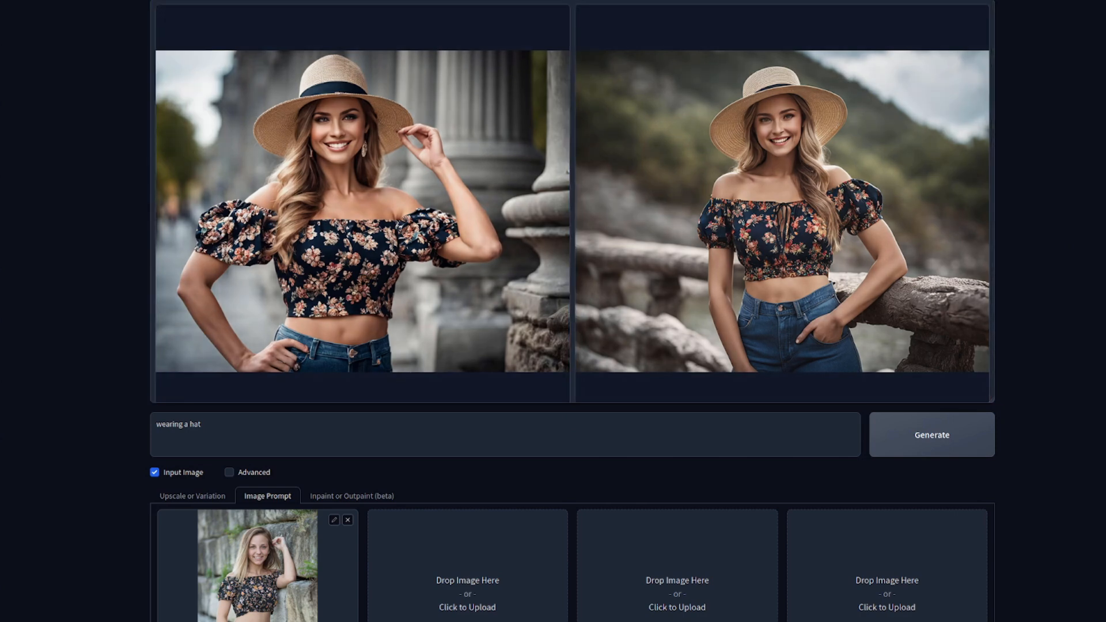
- Put the bearded man's portrait in slot one and generate two blended portraits
left_click(930, 434)
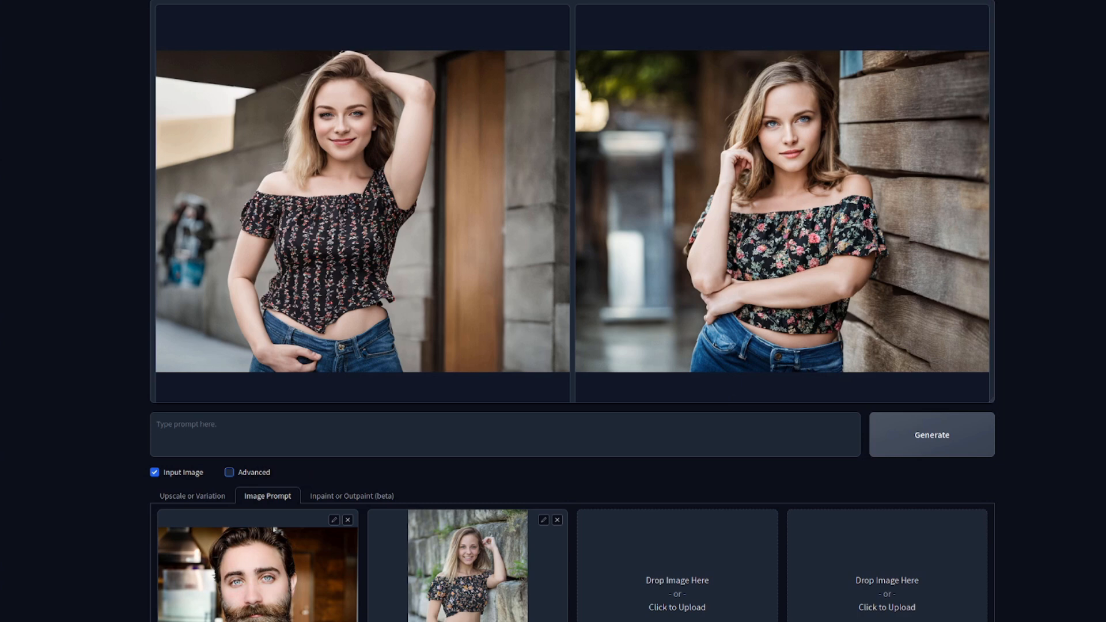
scroll("down", 3)
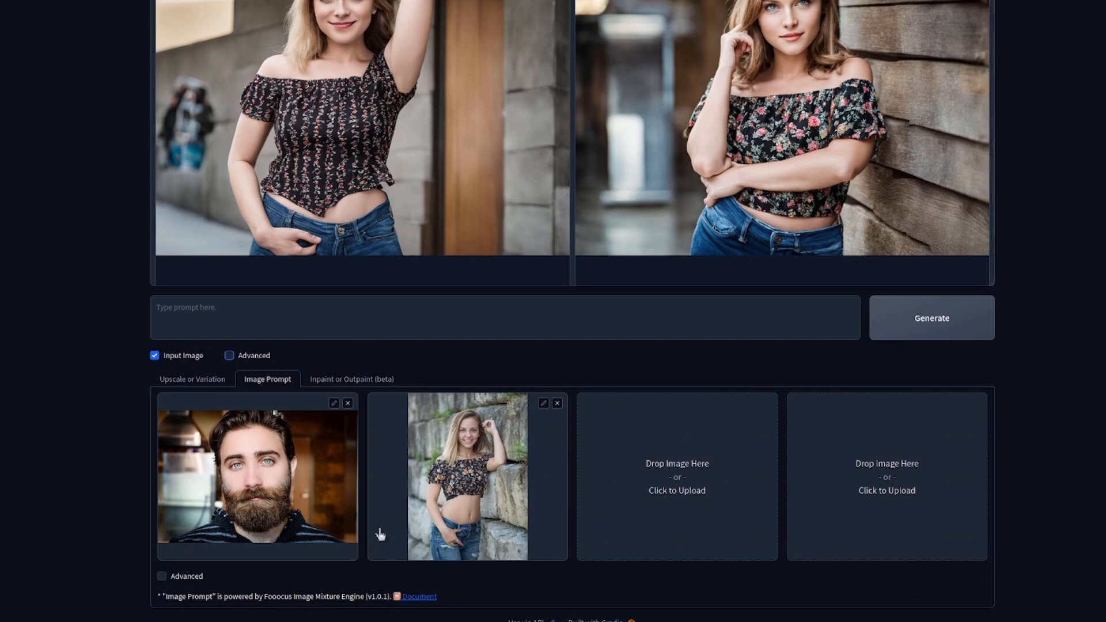
scroll("up", 3)
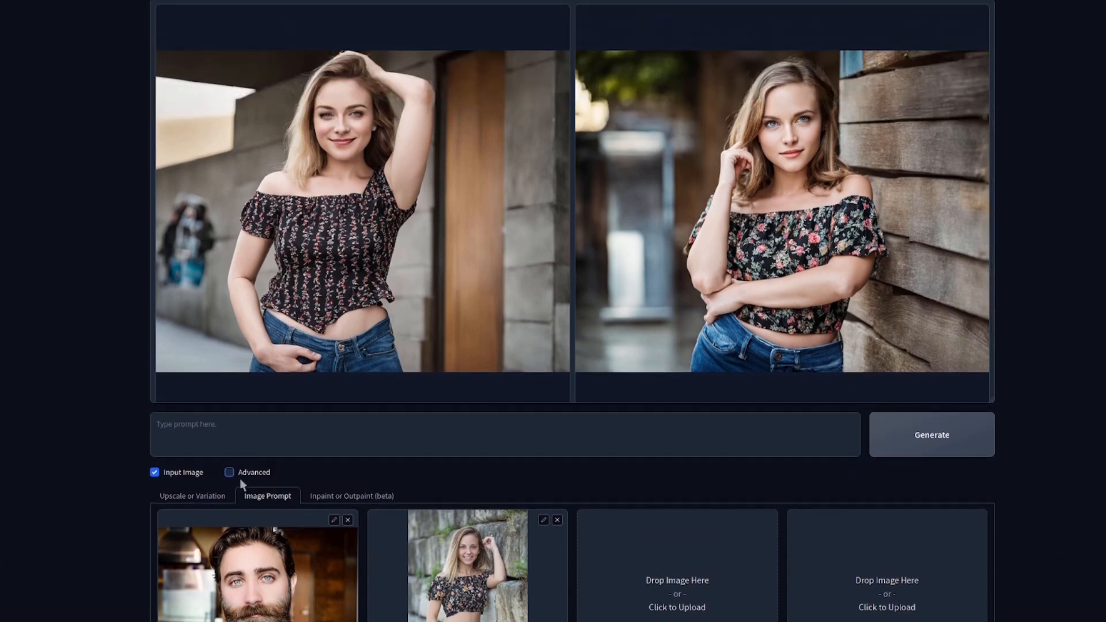
- Enable Advanced, review the Style list with nothing checked, then hide extra settings
left_click(229, 471)
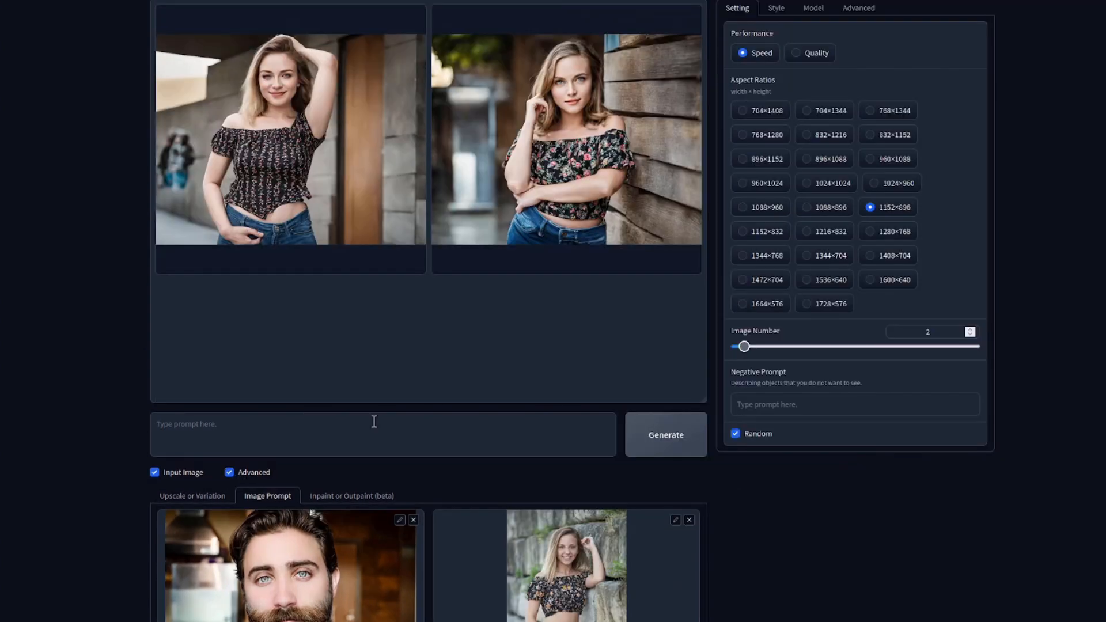
left_click(775, 8)
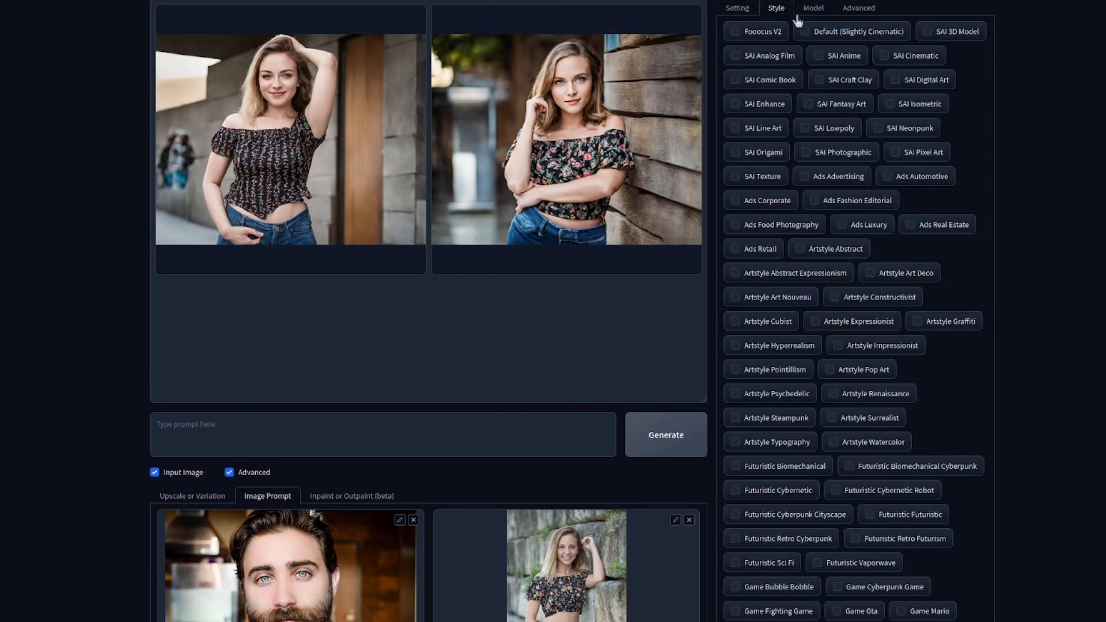
mouse_move(769, 44)
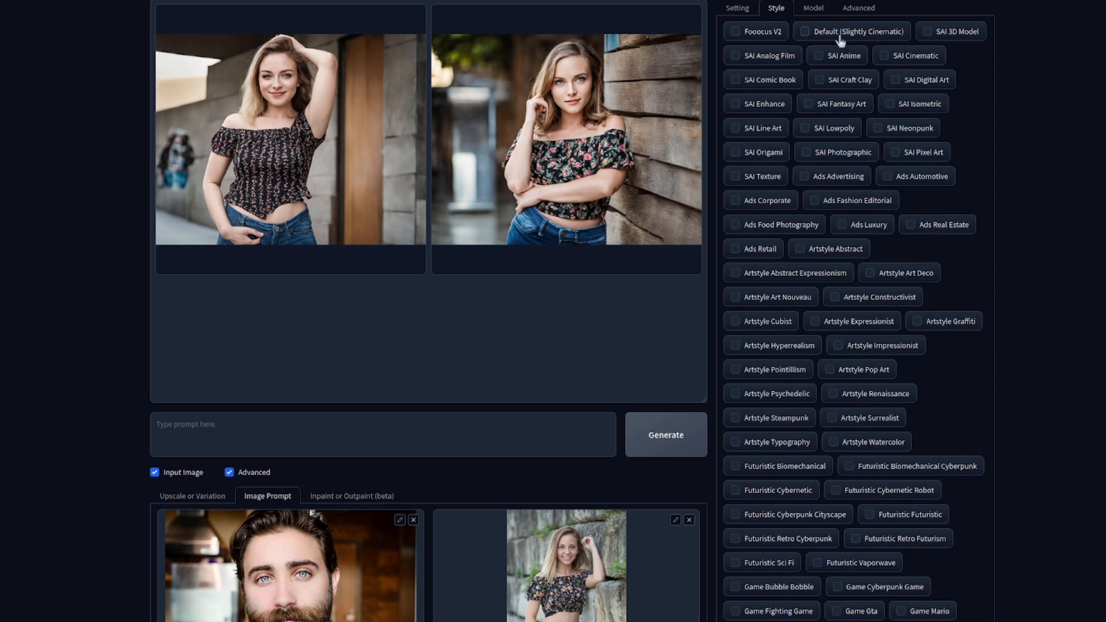
mouse_move(662, 573)
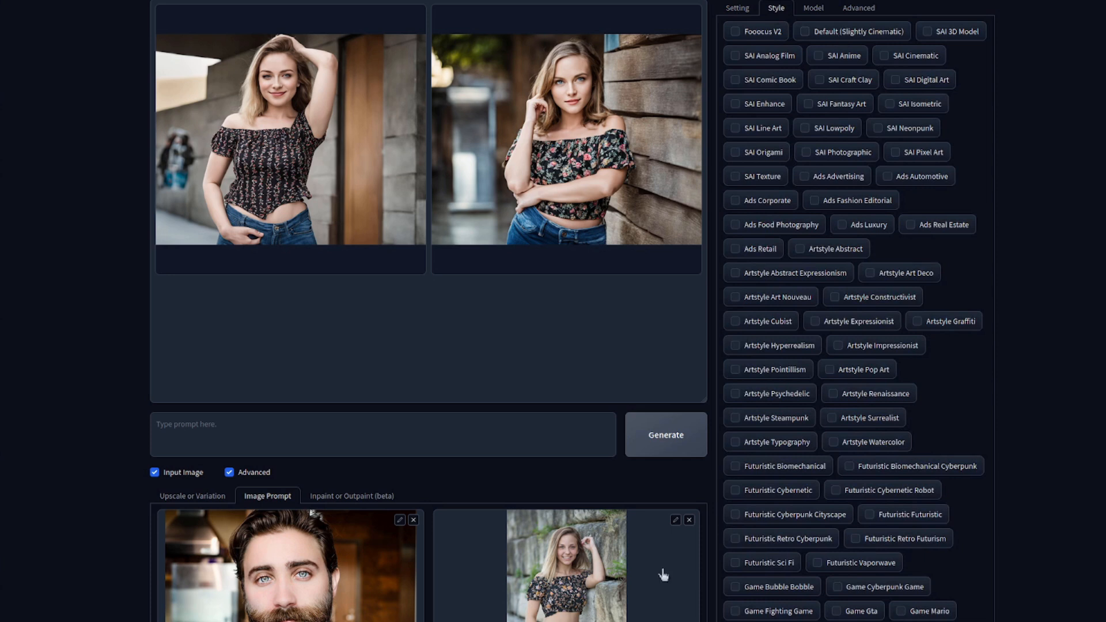
mouse_move(524, 548)
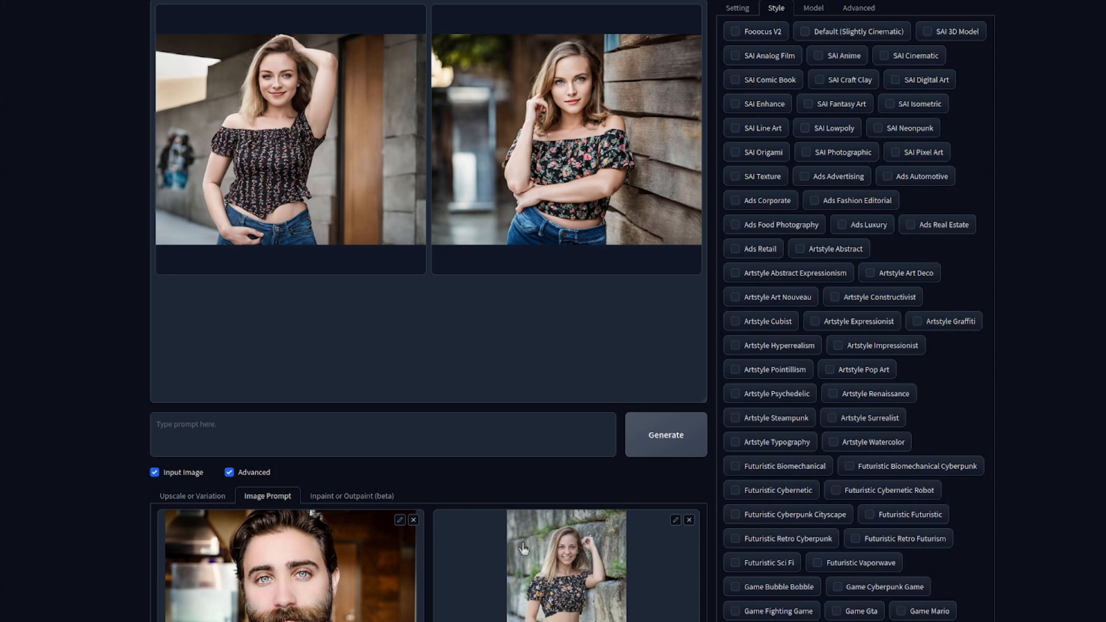
mouse_move(459, 564)
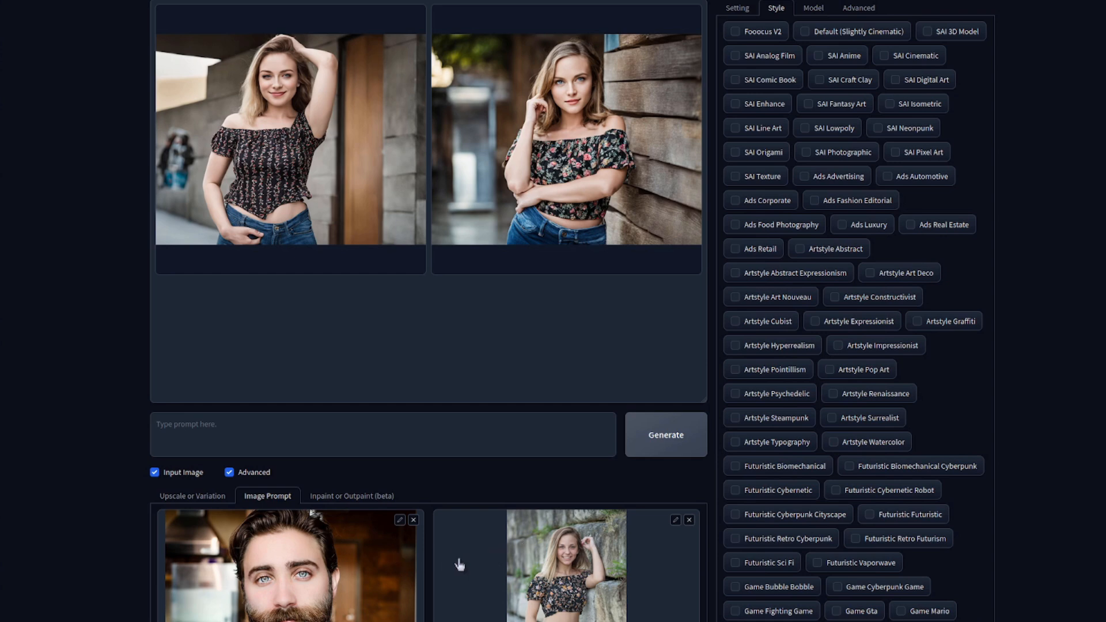
mouse_move(910, 387)
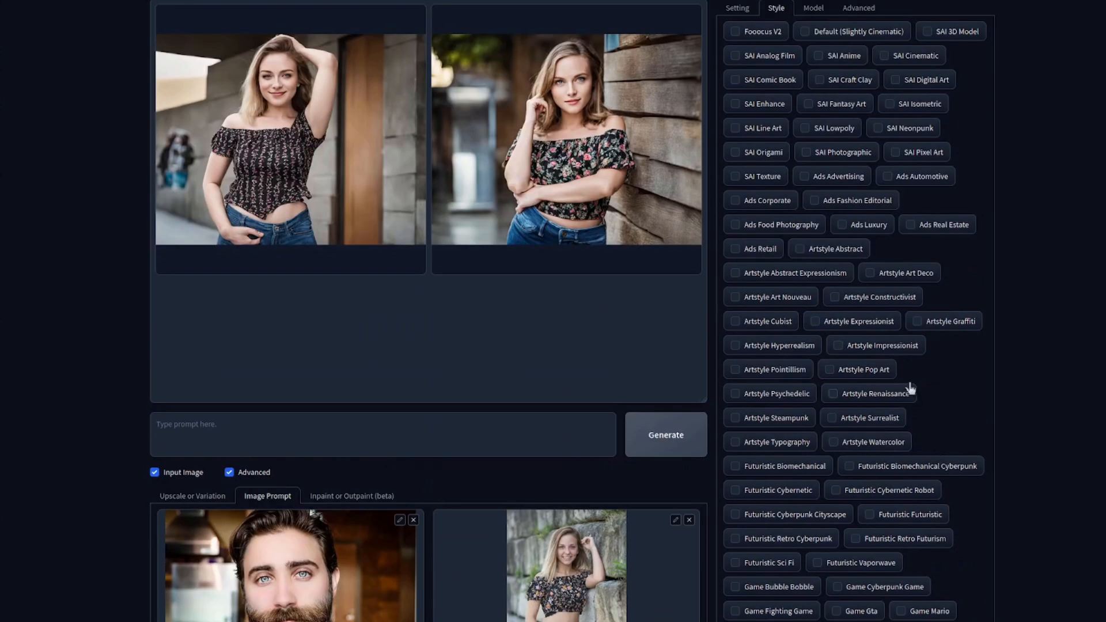
left_click(735, 7)
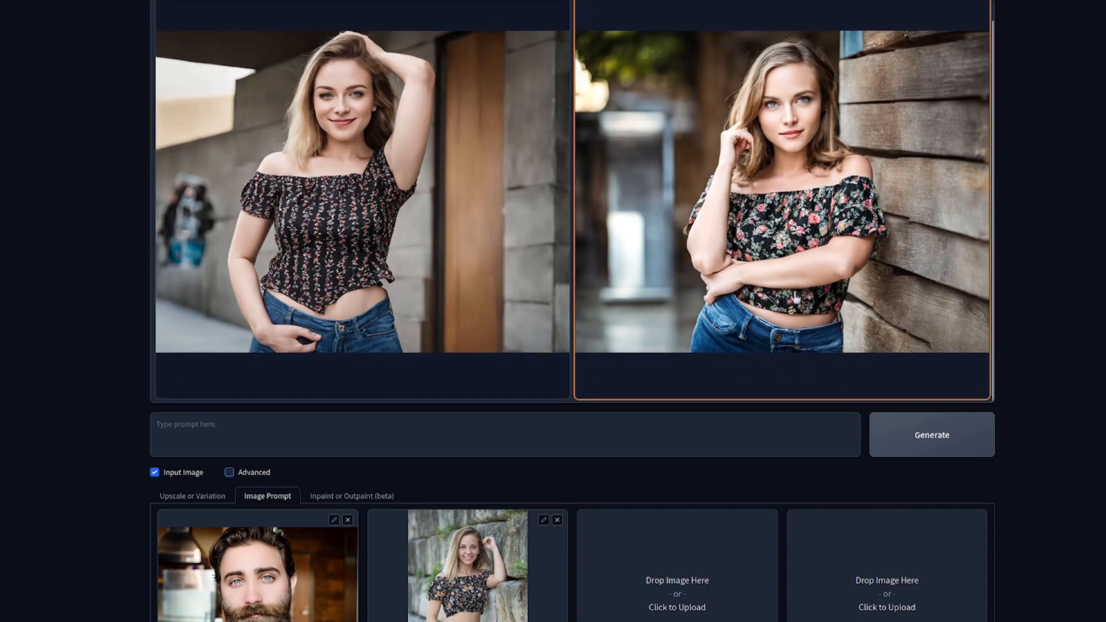
- Scroll to inspect the two enlarged man-and-woman blended portraits
scroll("down", 3)
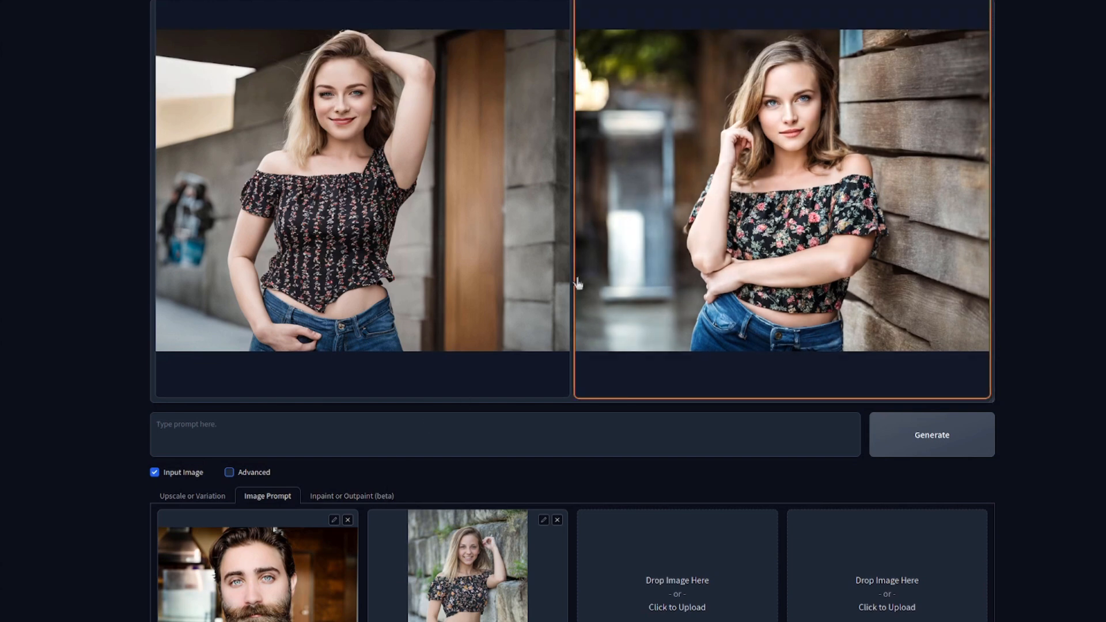
mouse_move(597, 356)
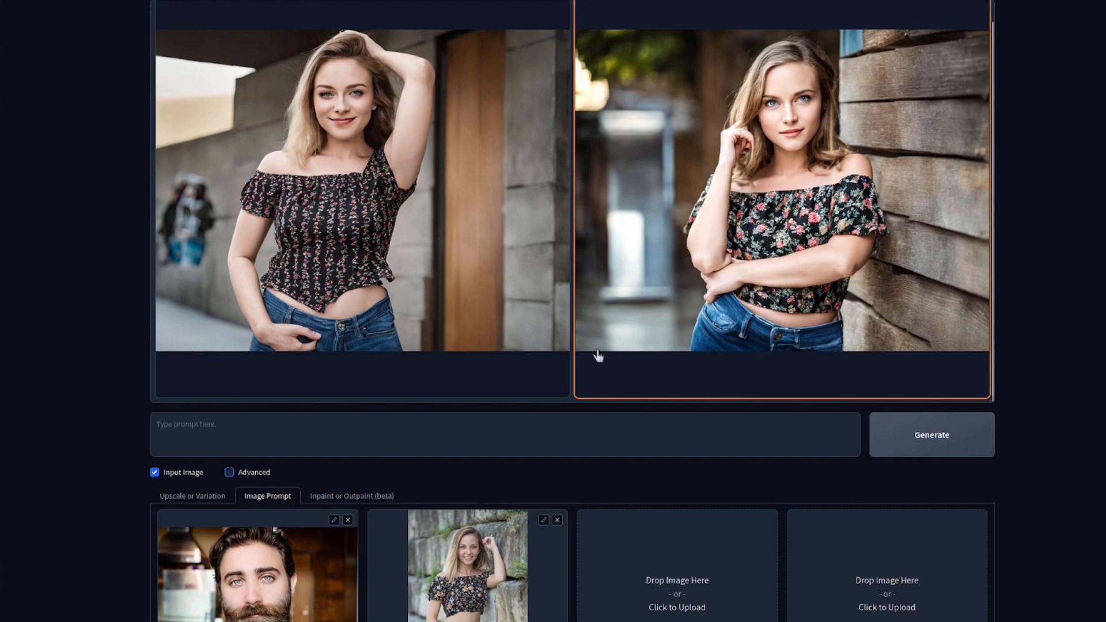
mouse_move(779, 467)
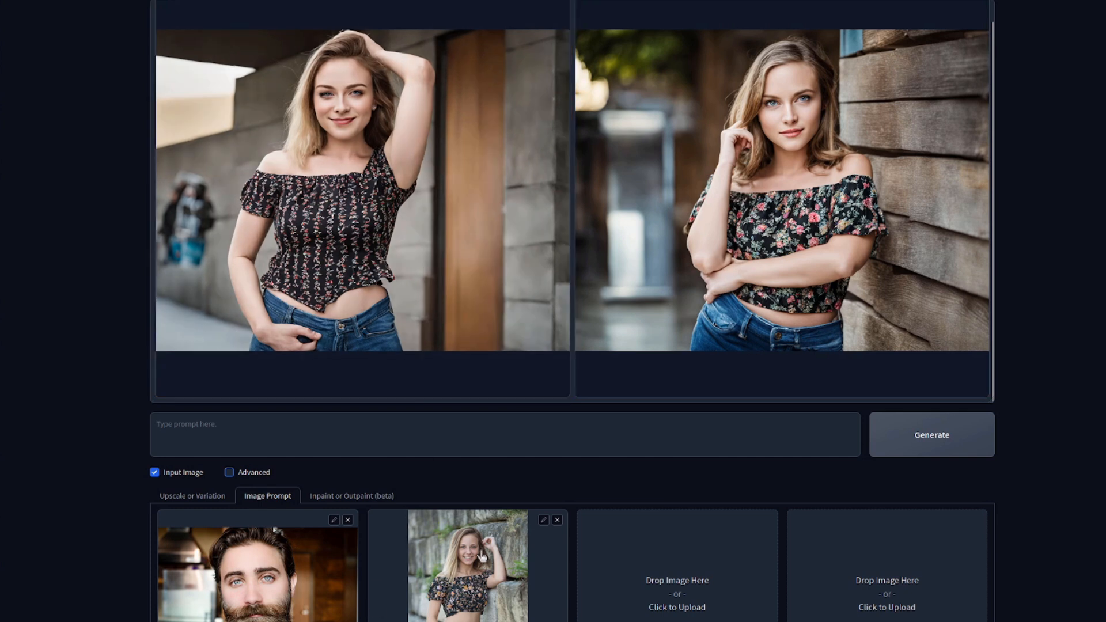
mouse_move(714, 486)
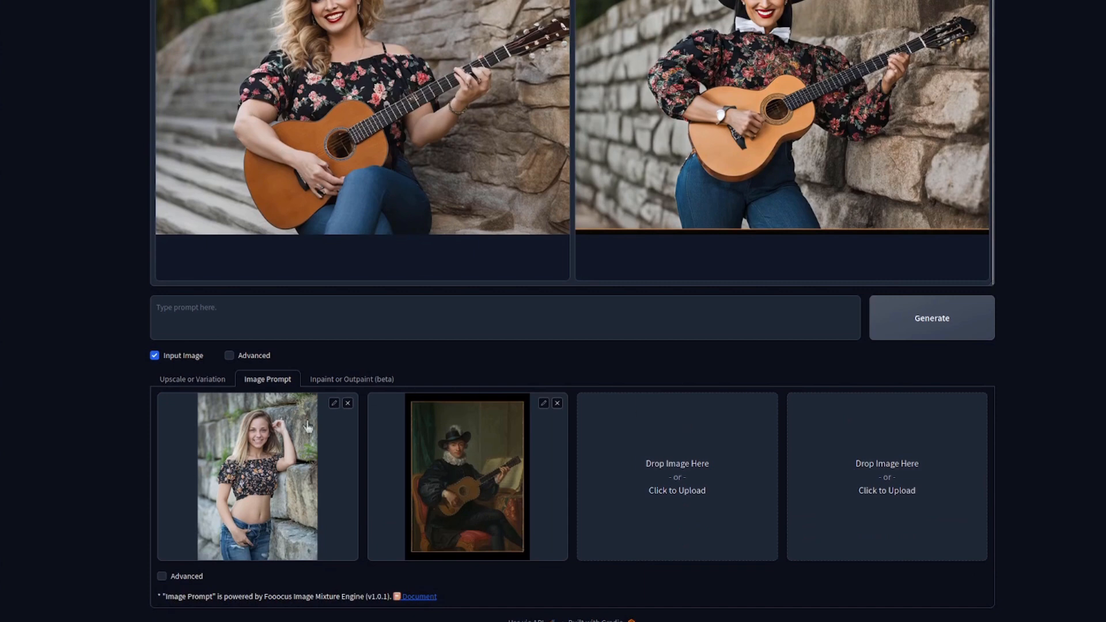
mouse_move(454, 486)
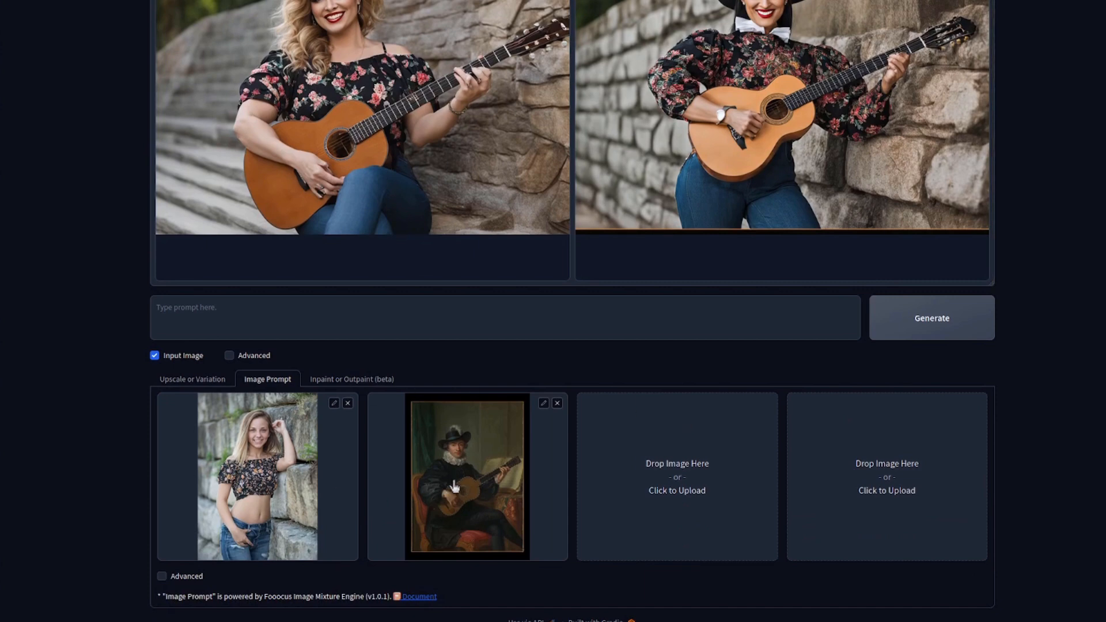
mouse_move(495, 476)
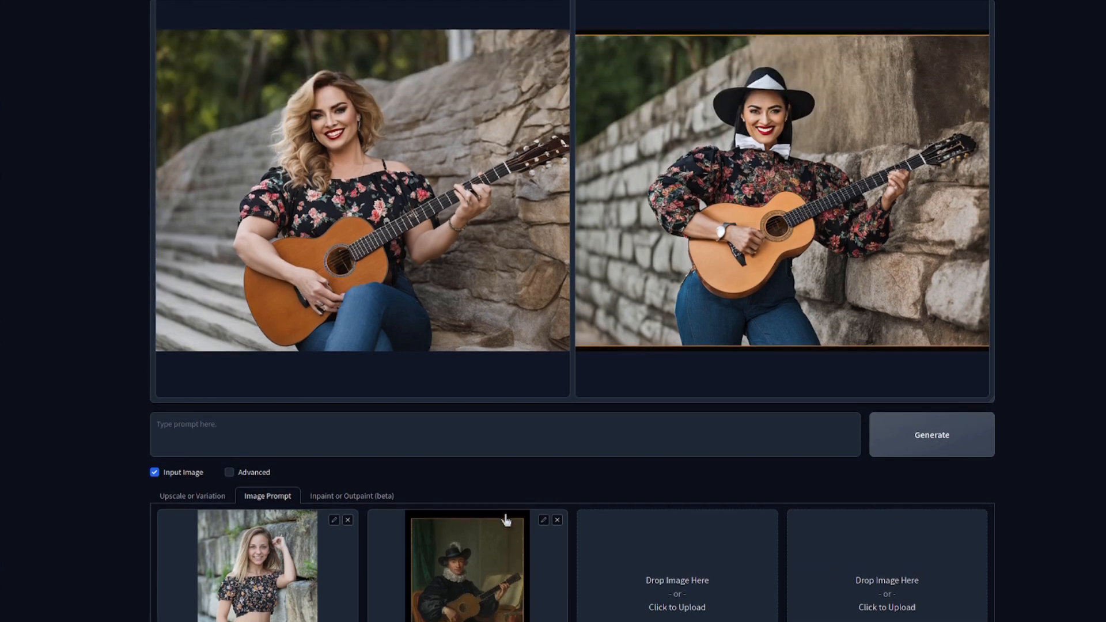
mouse_move(471, 571)
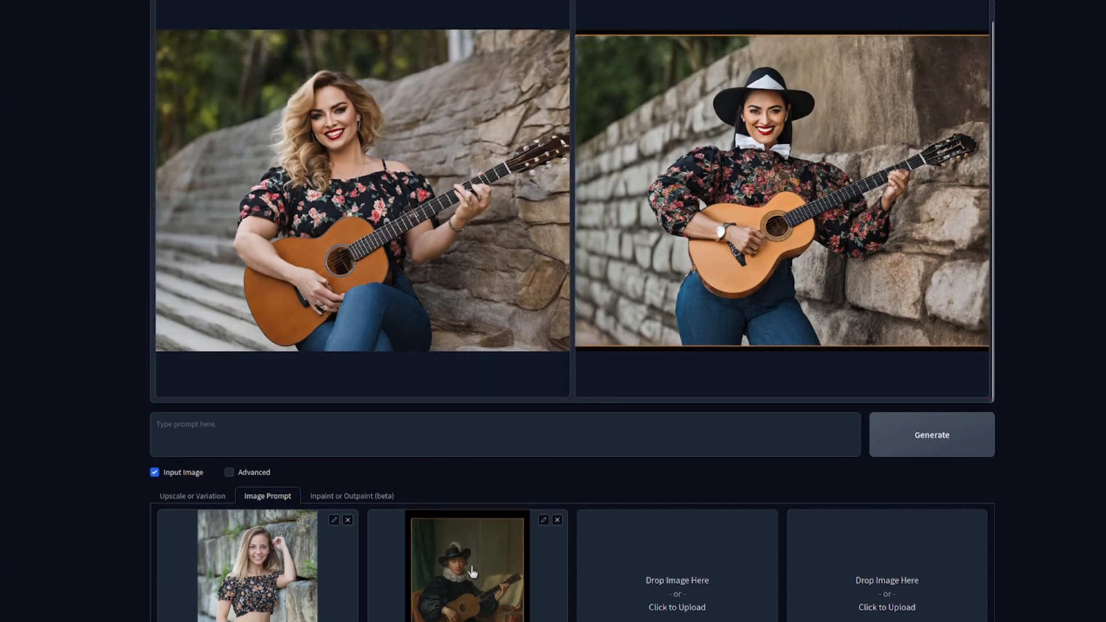
mouse_move(478, 568)
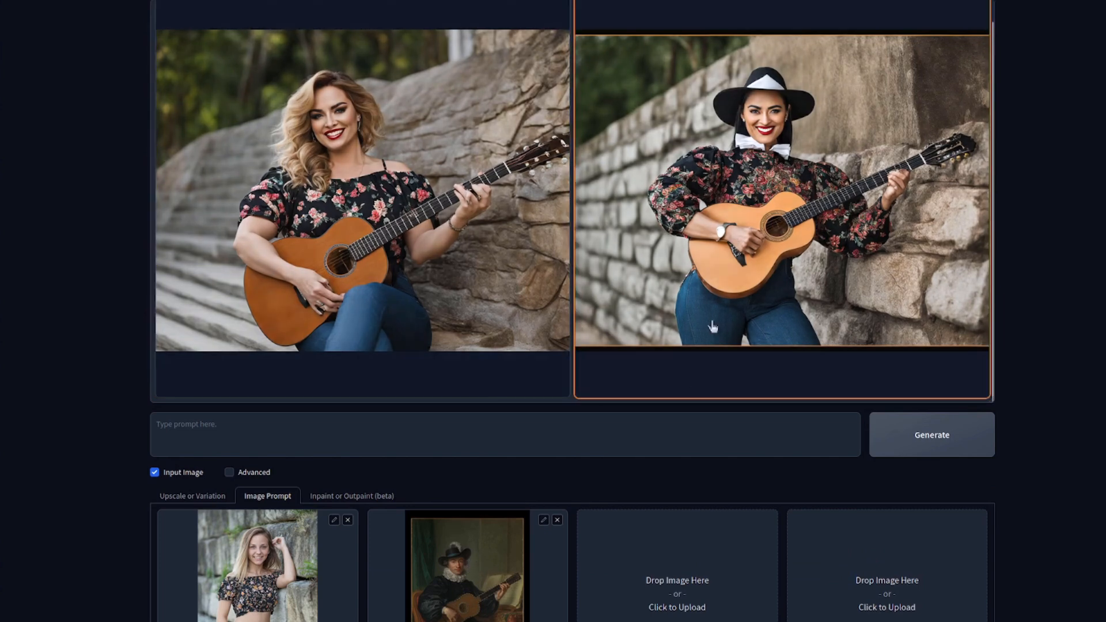
mouse_move(1049, 238)
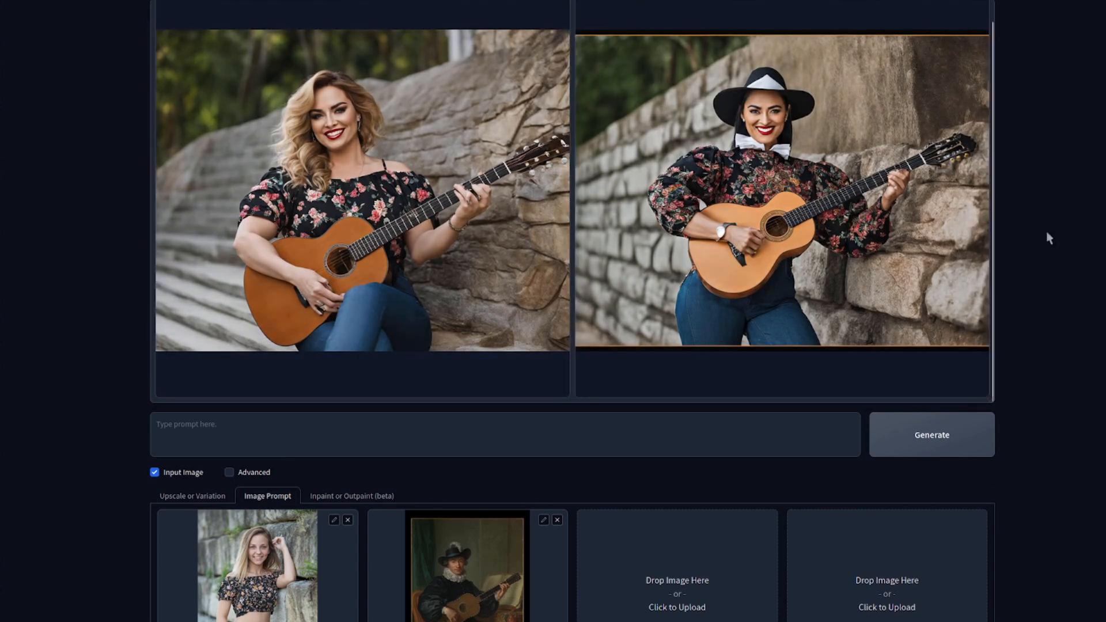
mouse_move(345, 558)
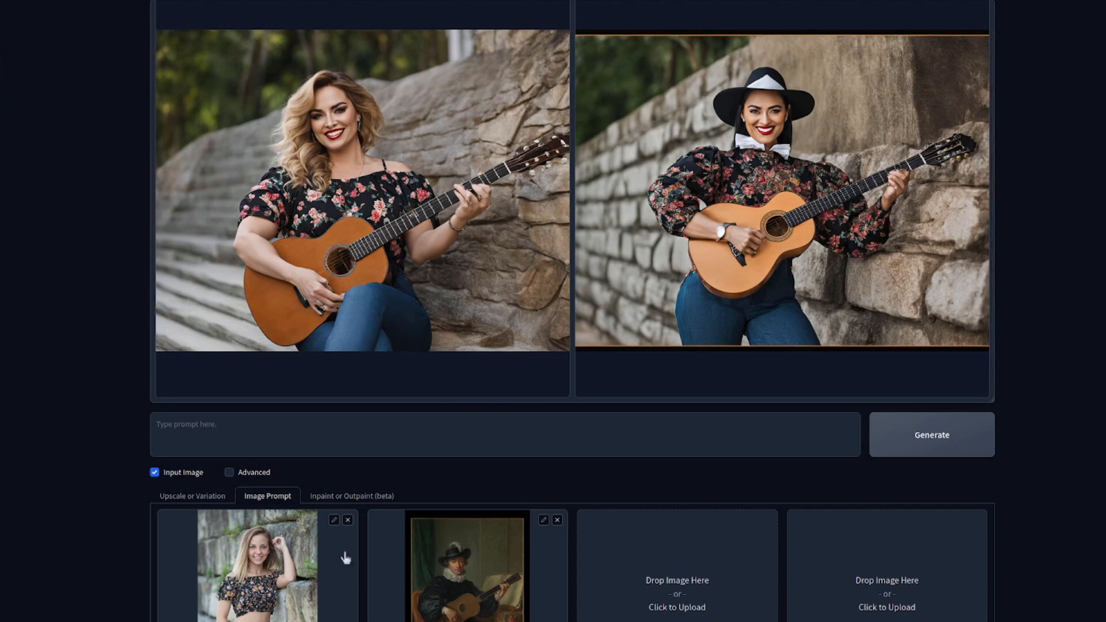
mouse_move(1083, 195)
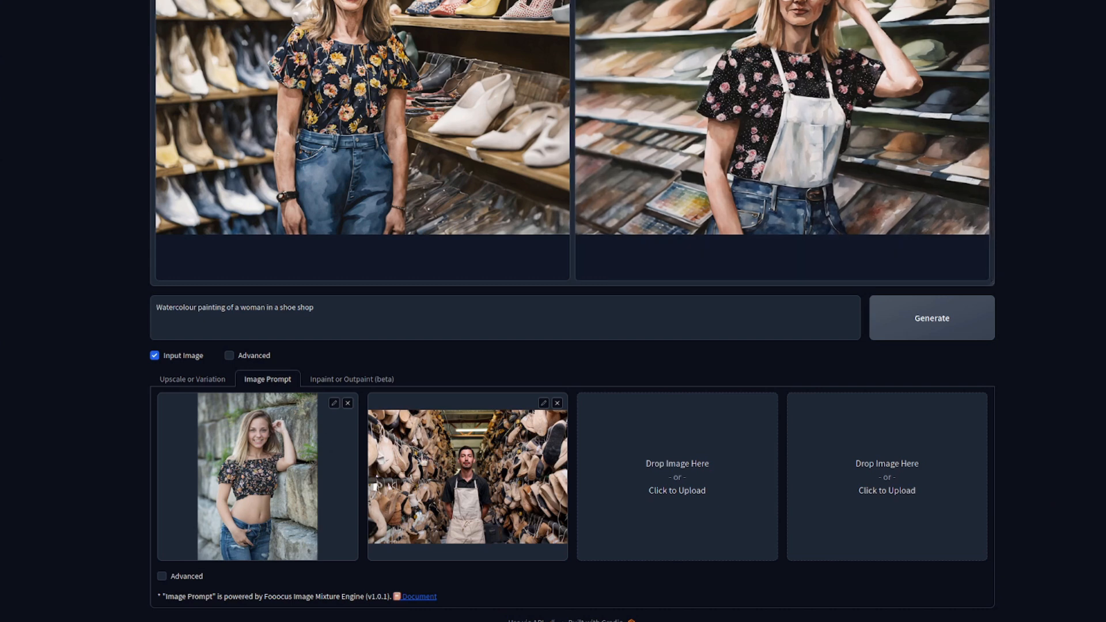
mouse_move(253, 347)
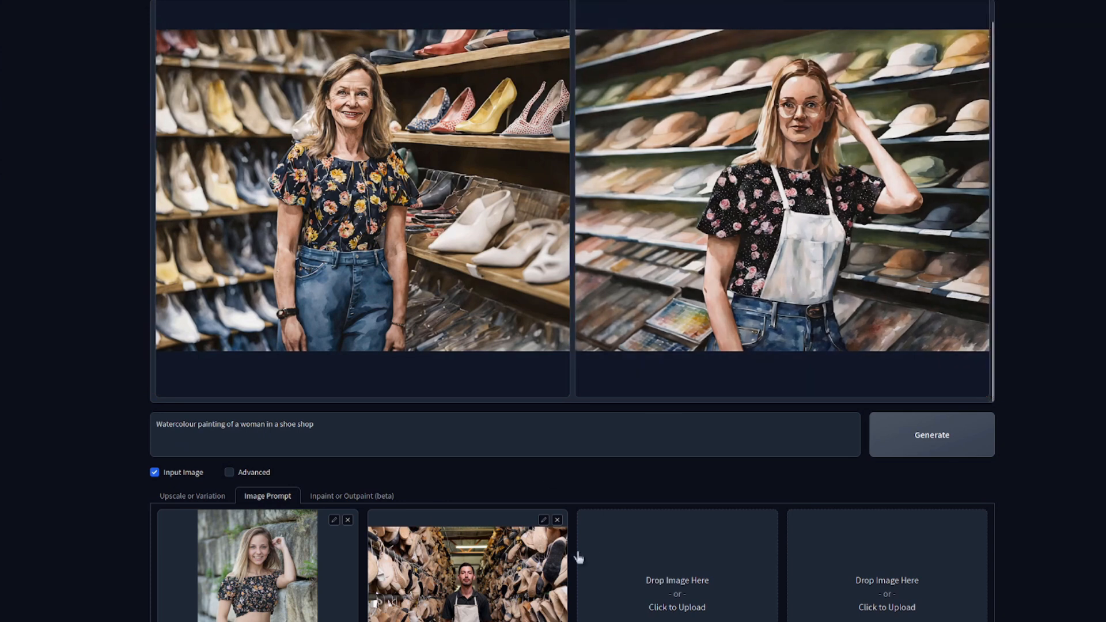
mouse_move(1092, 200)
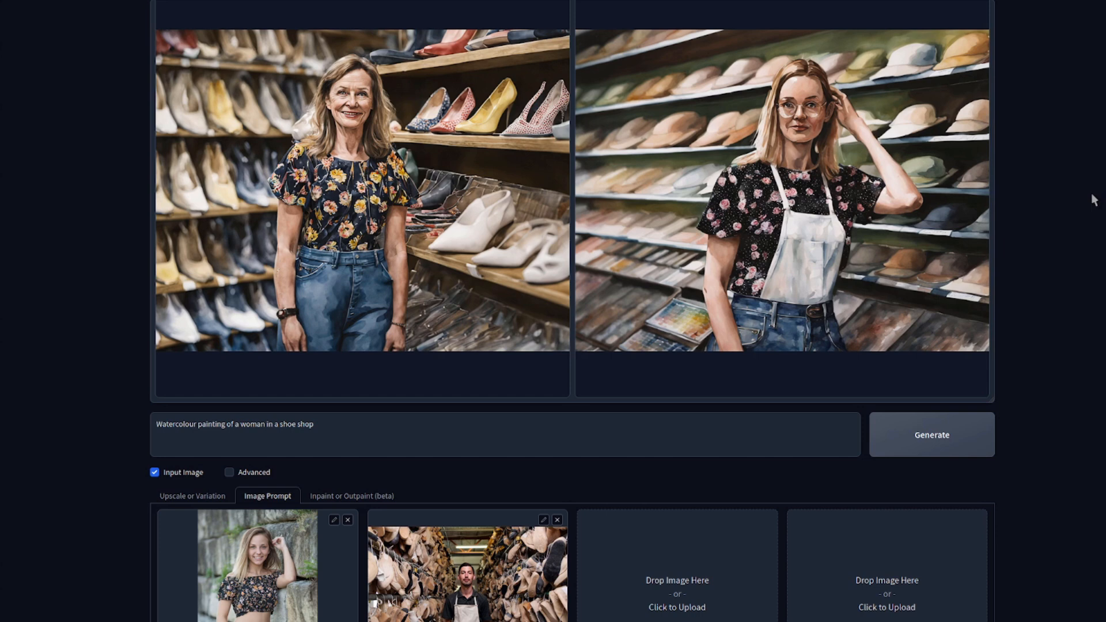
mouse_move(788, 367)
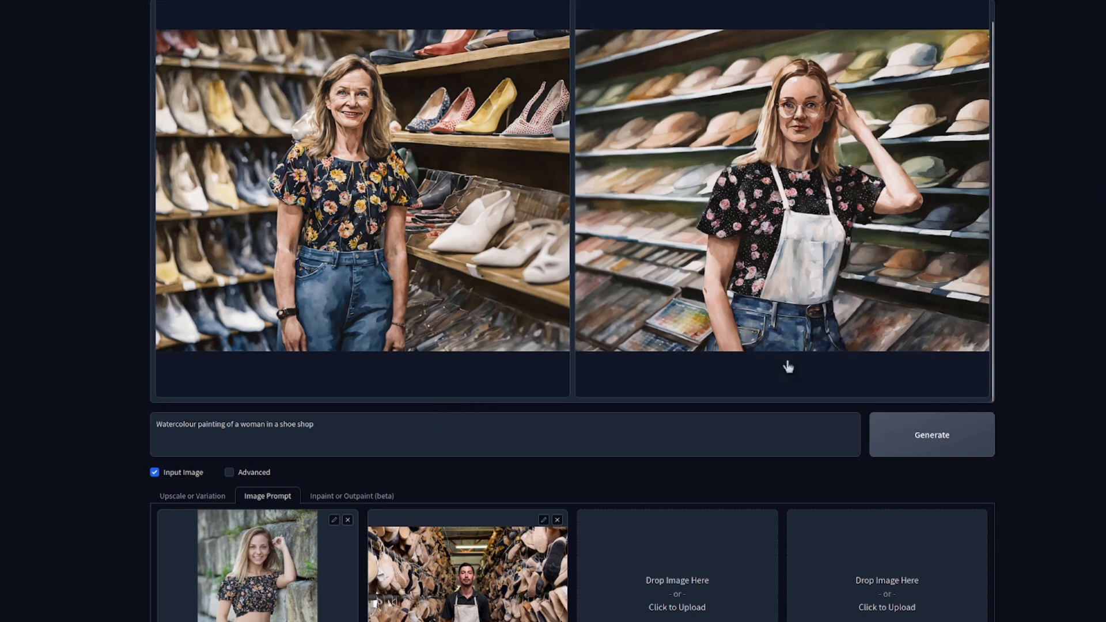
mouse_move(1098, 265)
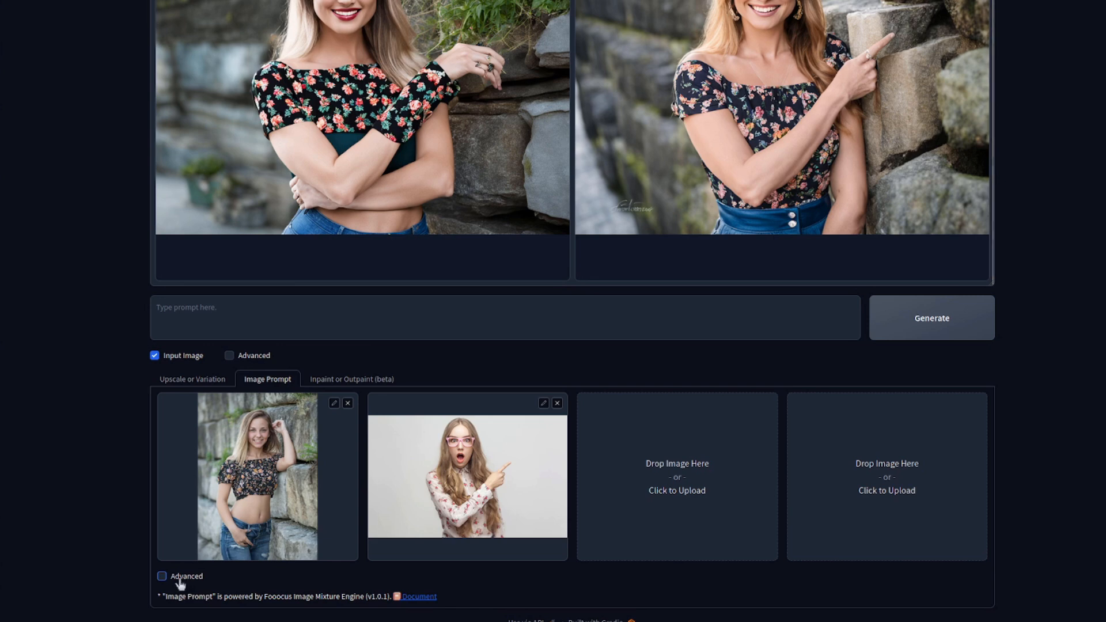
- Show per-image stop/weight settings and set the pointing-woman image to CPDS at weight 1
left_click(161, 576)
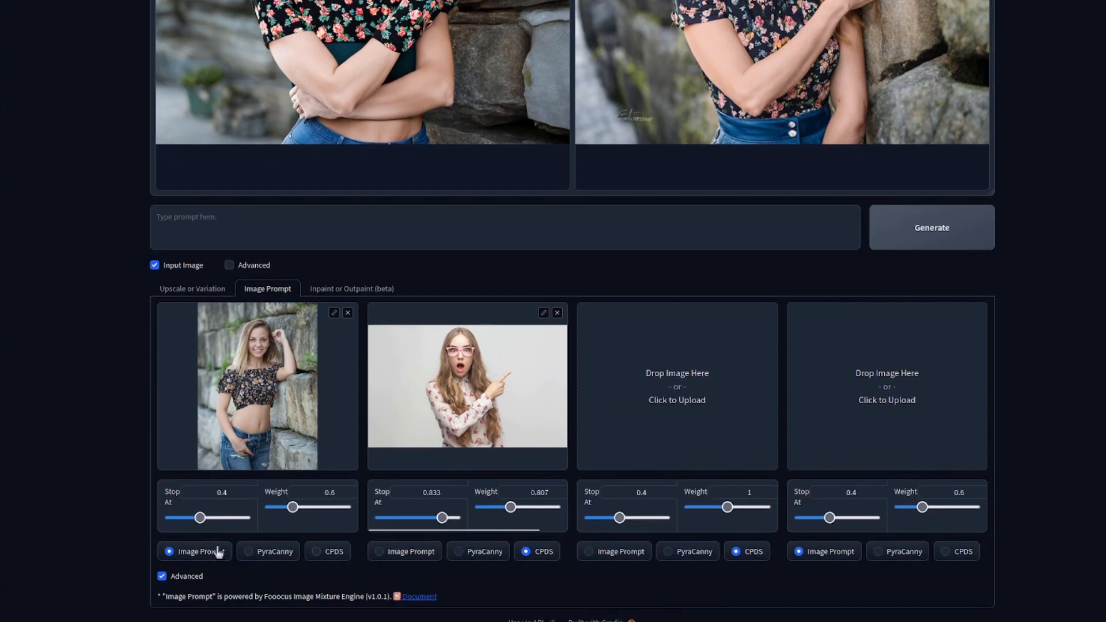
mouse_move(896, 611)
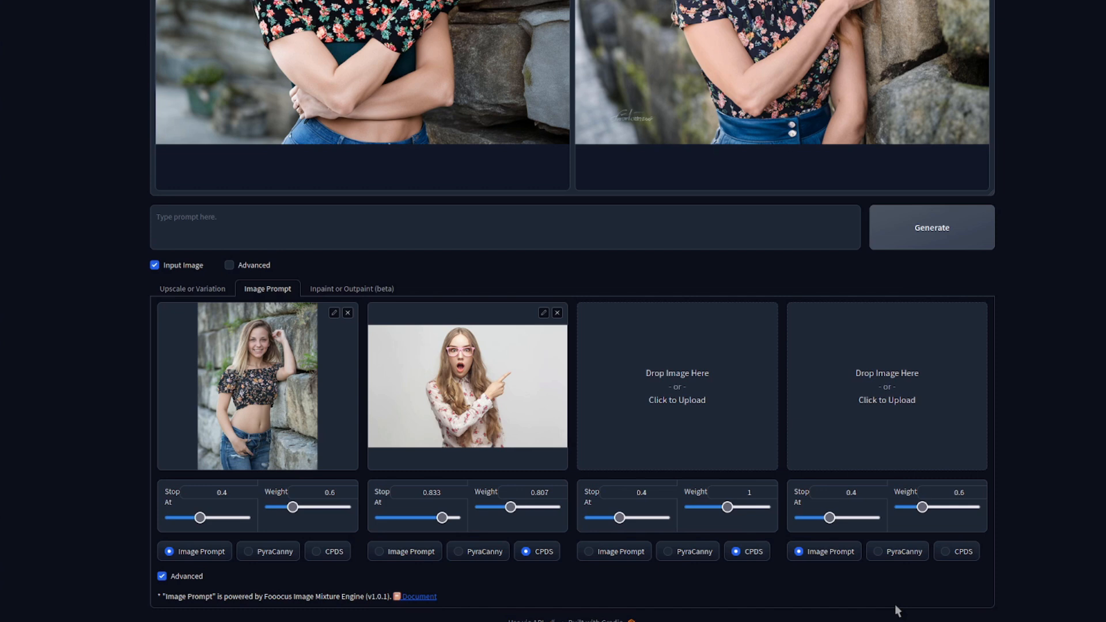
mouse_move(339, 552)
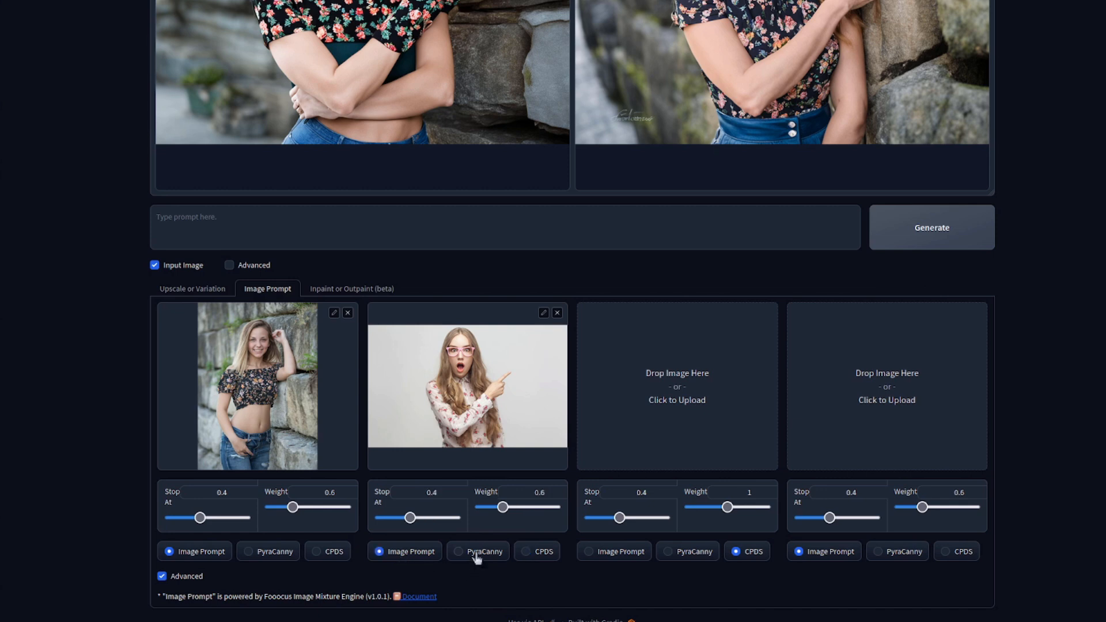
left_click(526, 552)
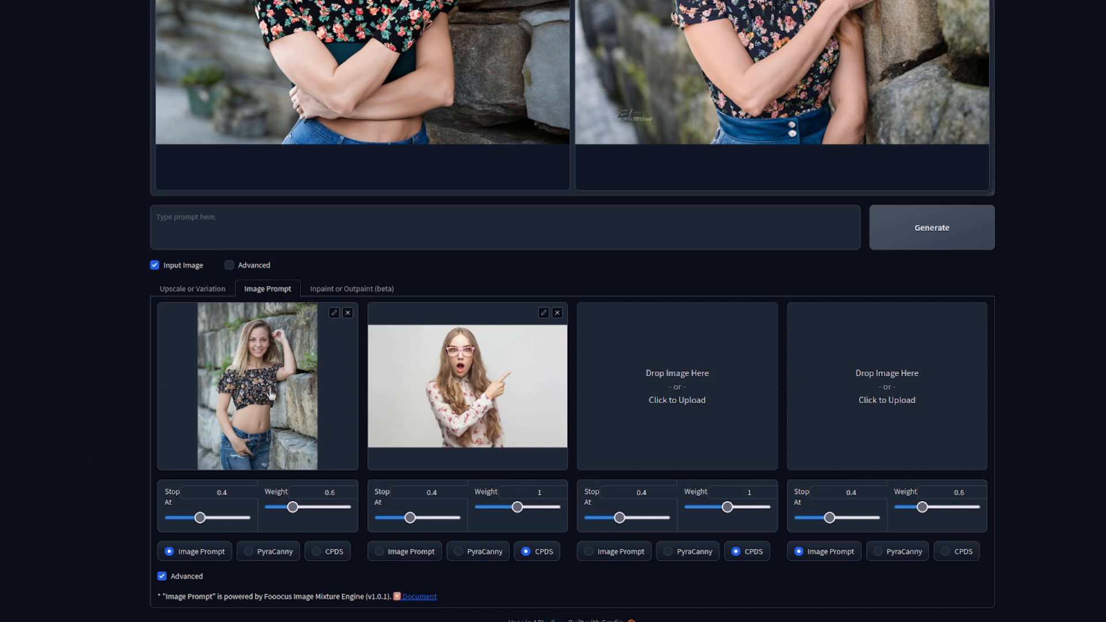
mouse_move(520, 385)
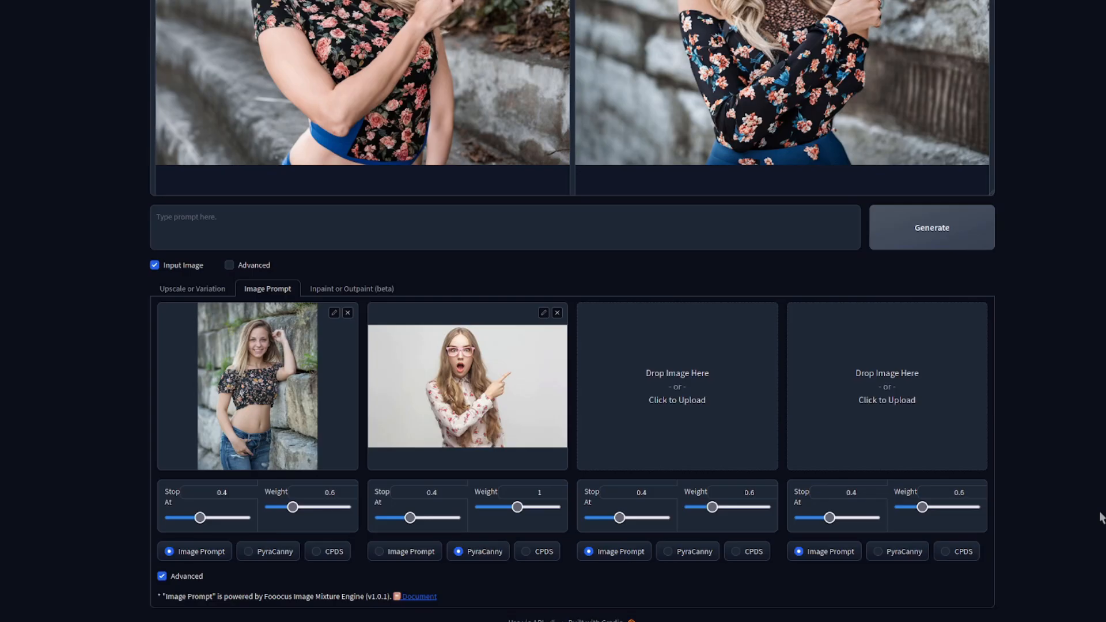
mouse_move(781, 271)
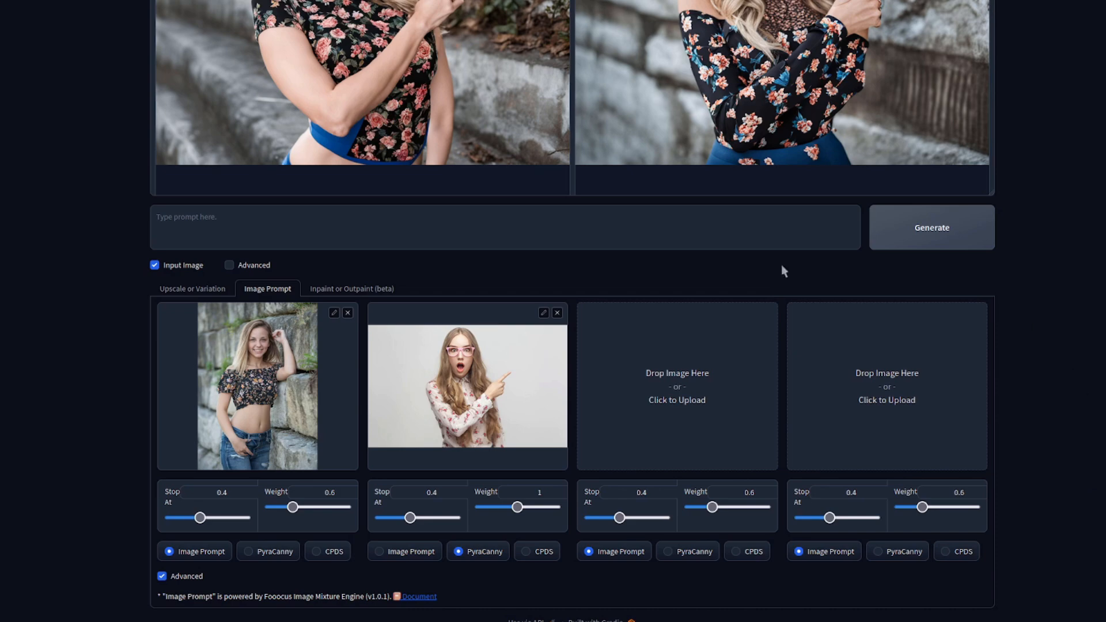
mouse_move(1003, 446)
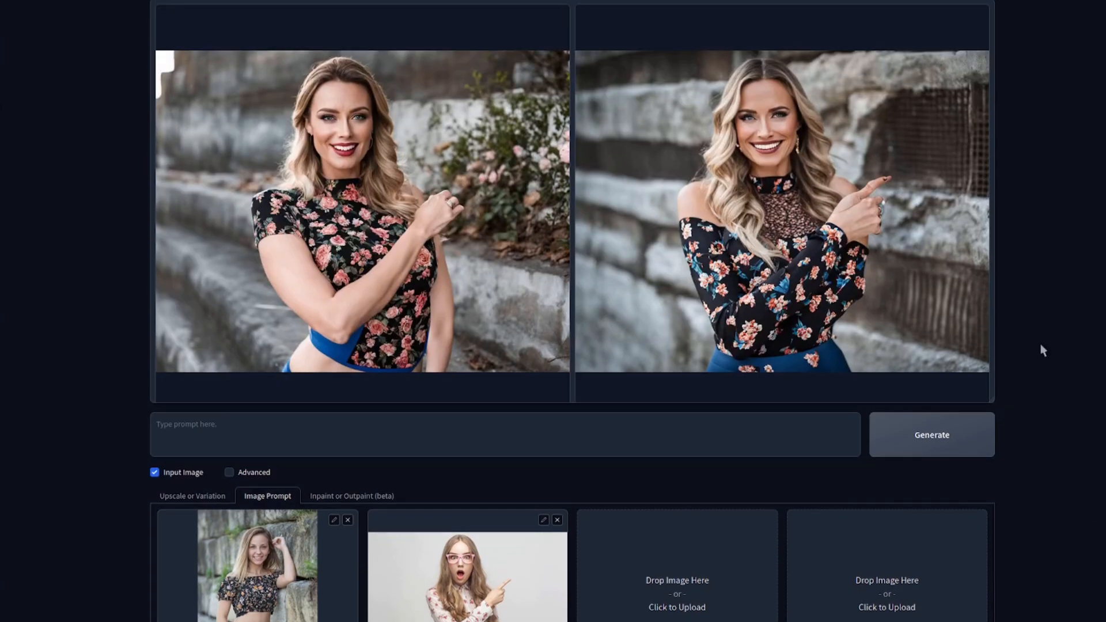
mouse_move(1065, 267)
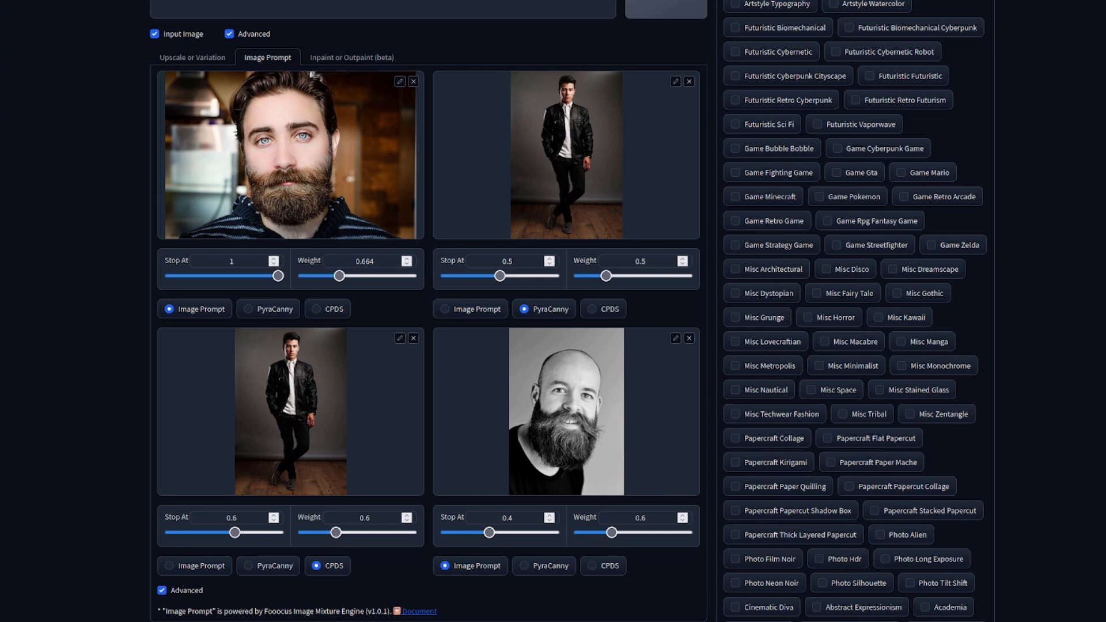
mouse_move(267, 180)
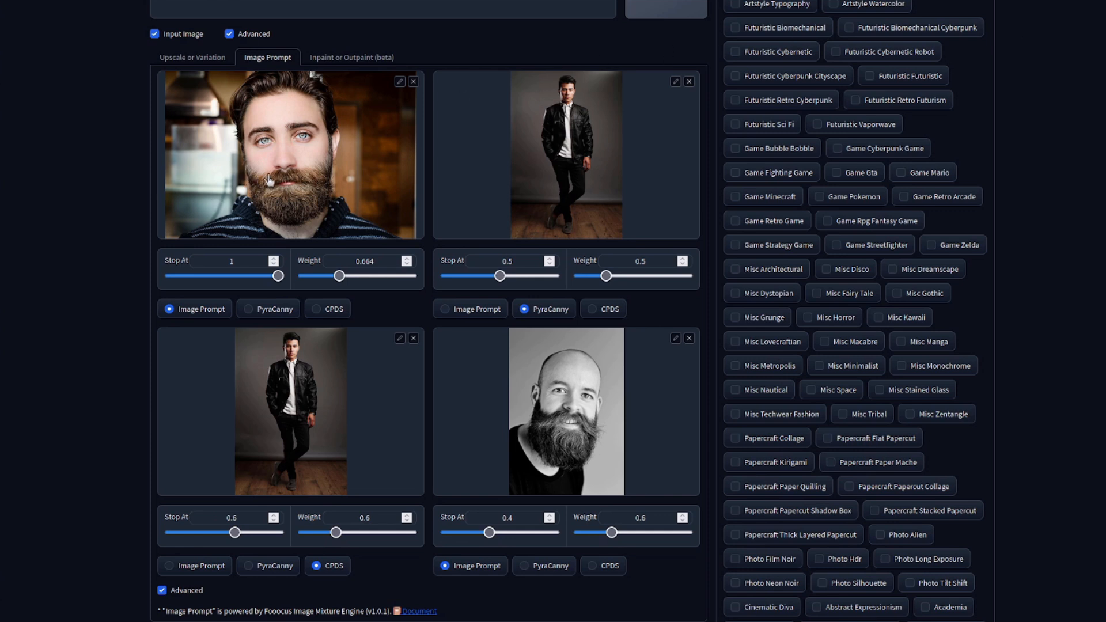
mouse_move(468, 190)
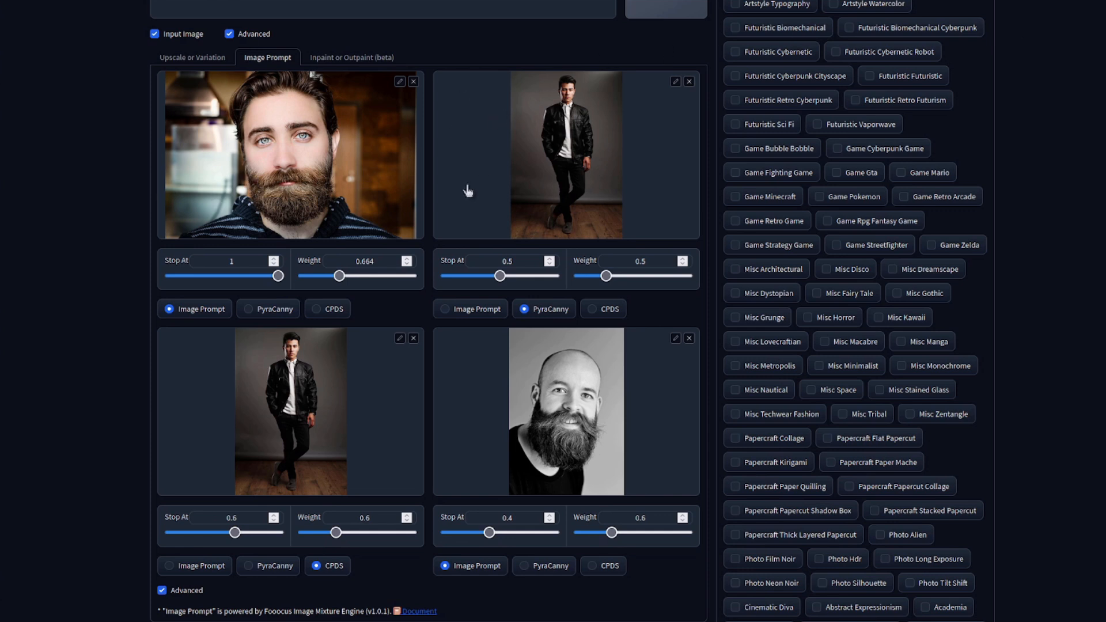
mouse_move(396, 407)
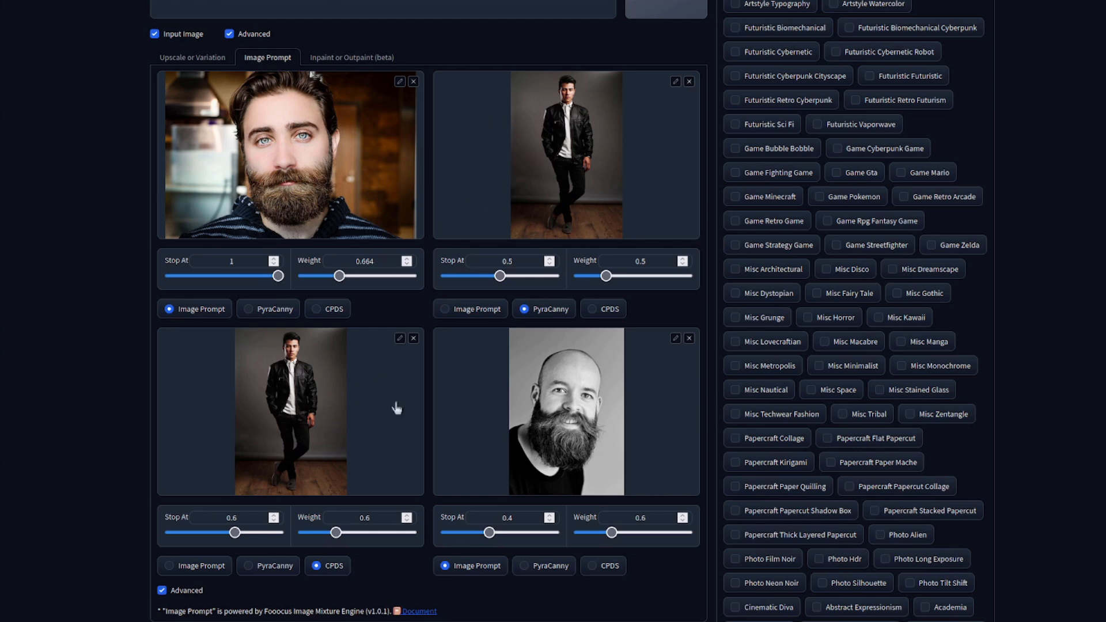
mouse_move(596, 461)
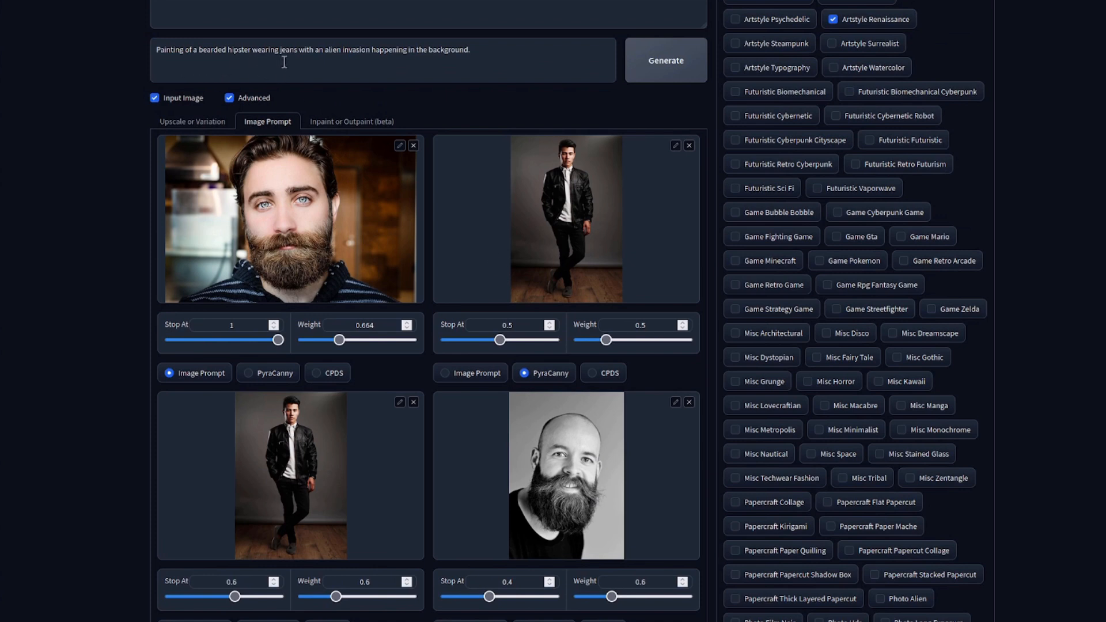
mouse_move(499, 79)
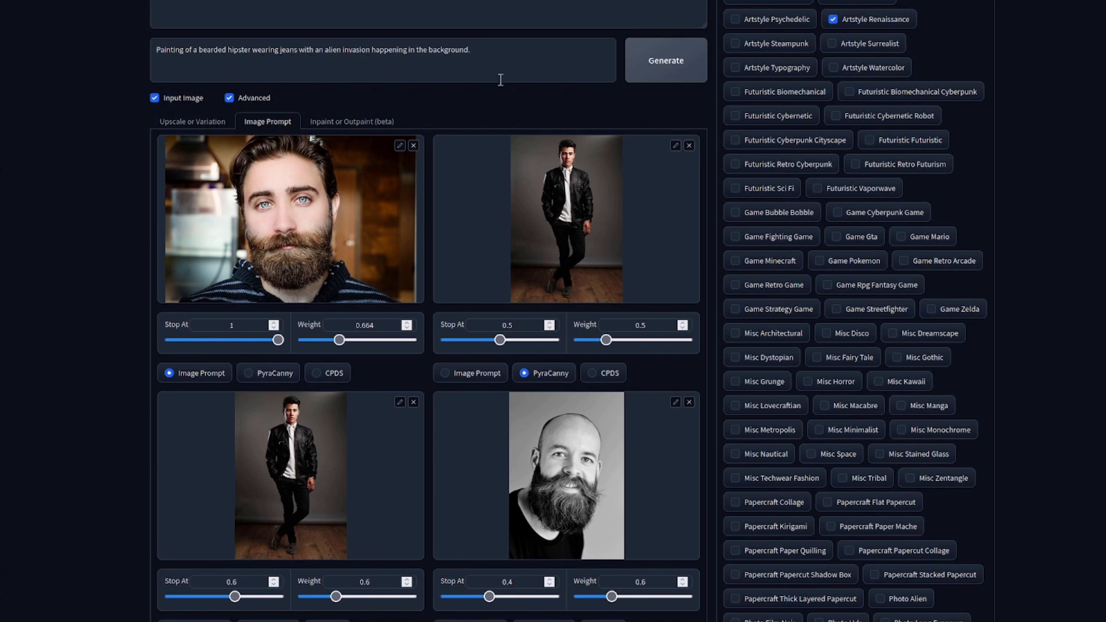
- Generate the Renaissance hipster alien-invasion paintings and enlarge the second result
left_click(664, 60)
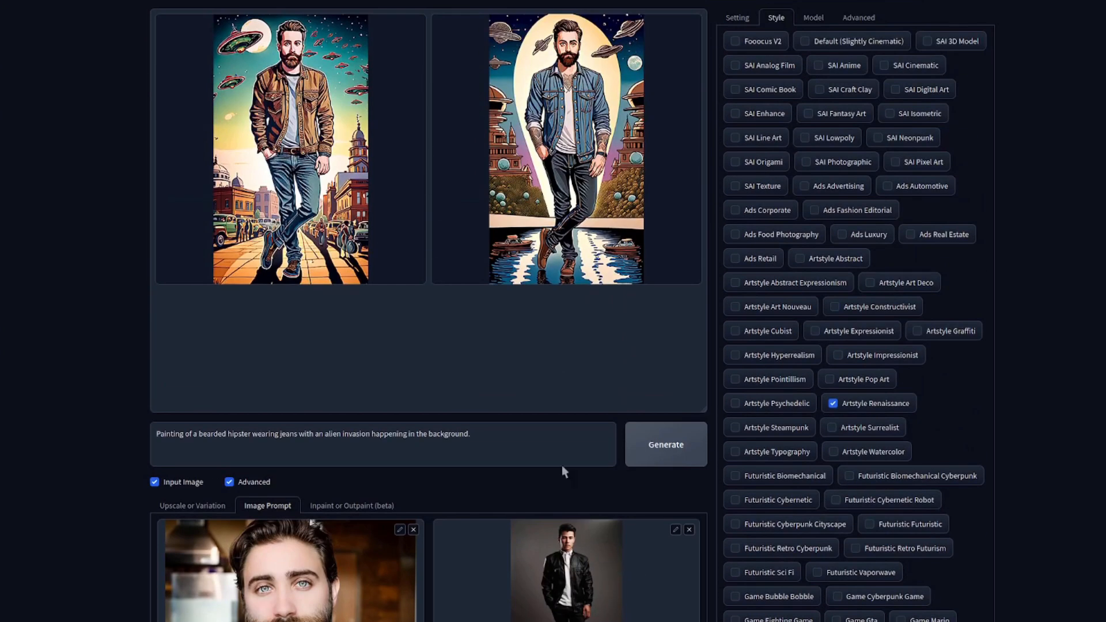
left_click(289, 148)
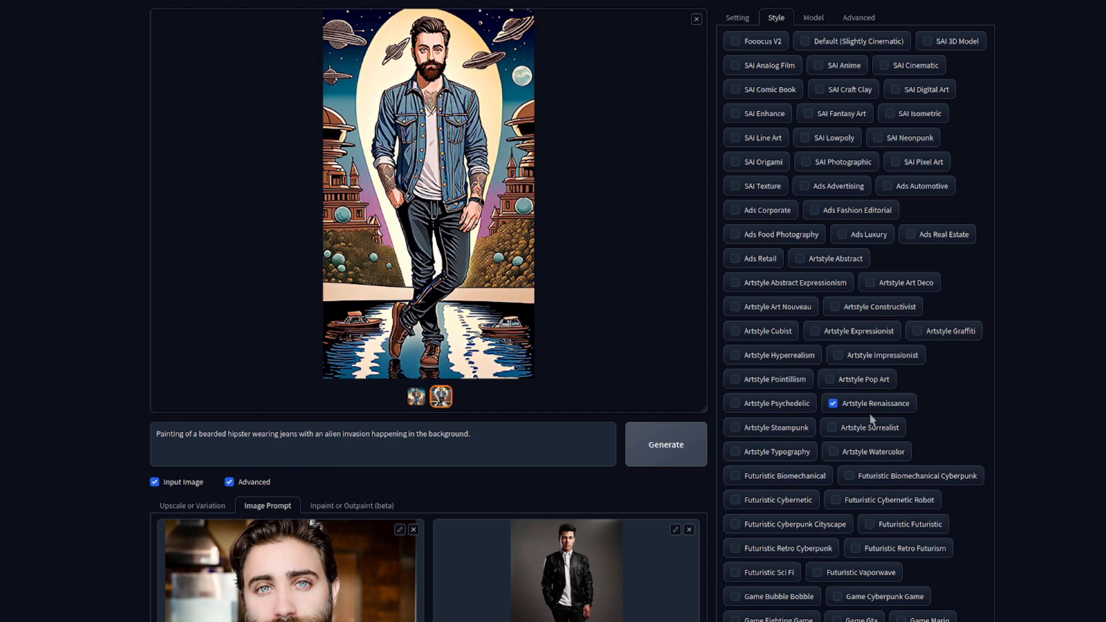
mouse_move(871, 420)
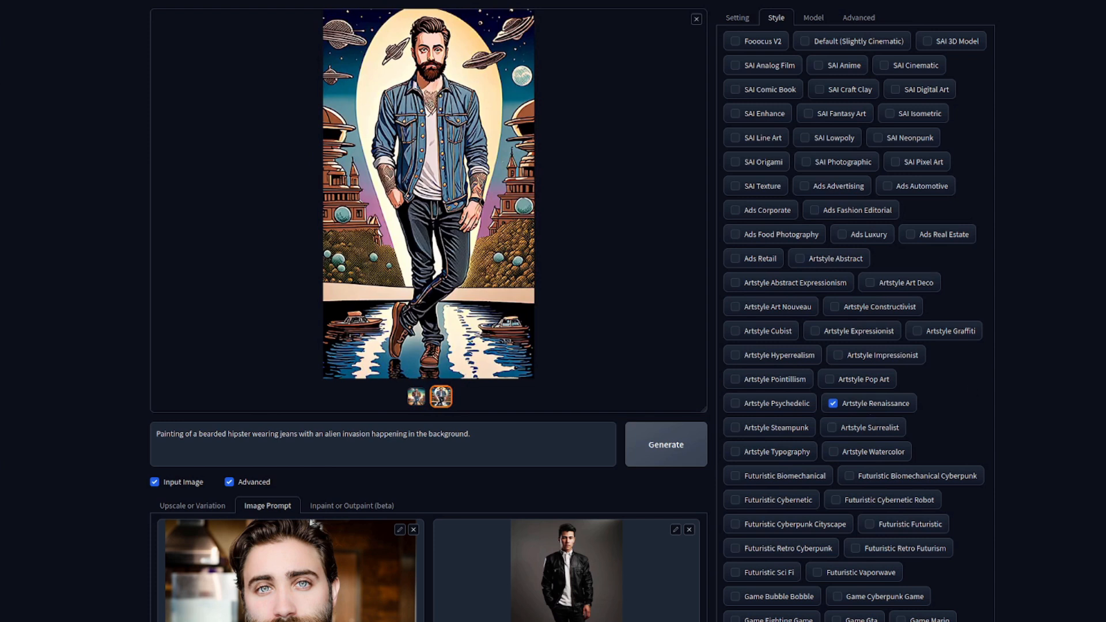